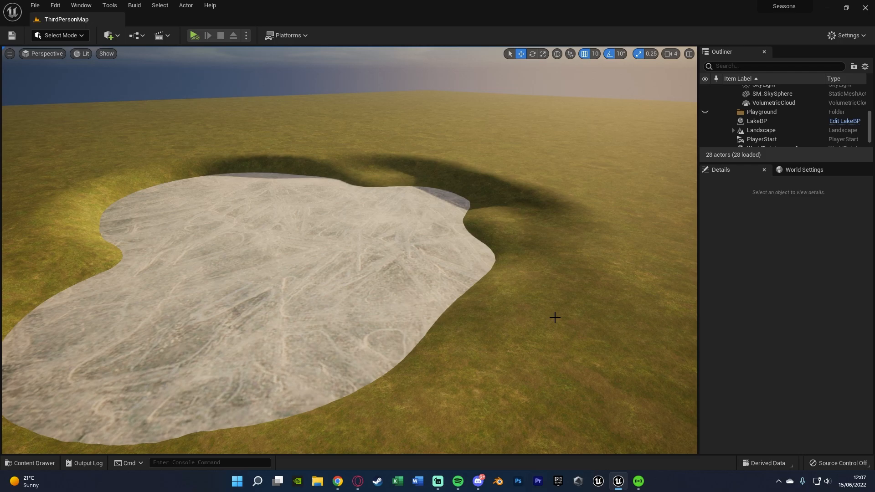
mouse_move(506, 290)
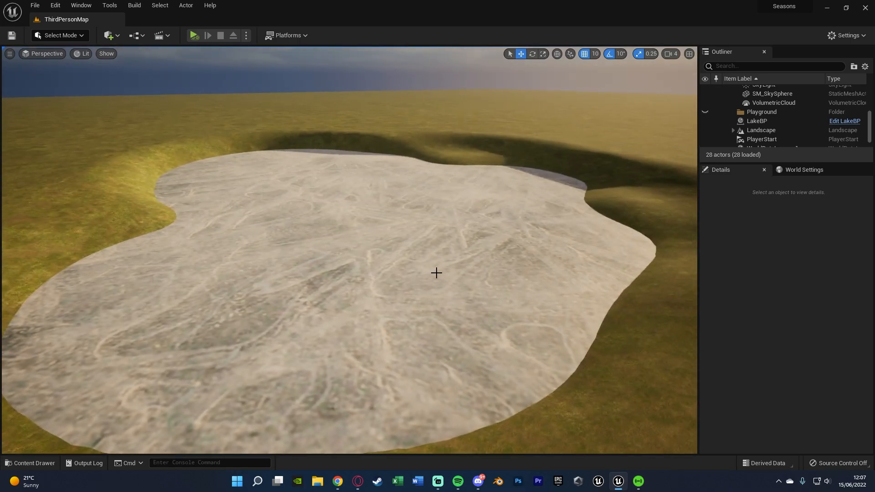
Switch LakeBP's Season from Summer to Autumn so the frozen lake shows water.
click(799, 342)
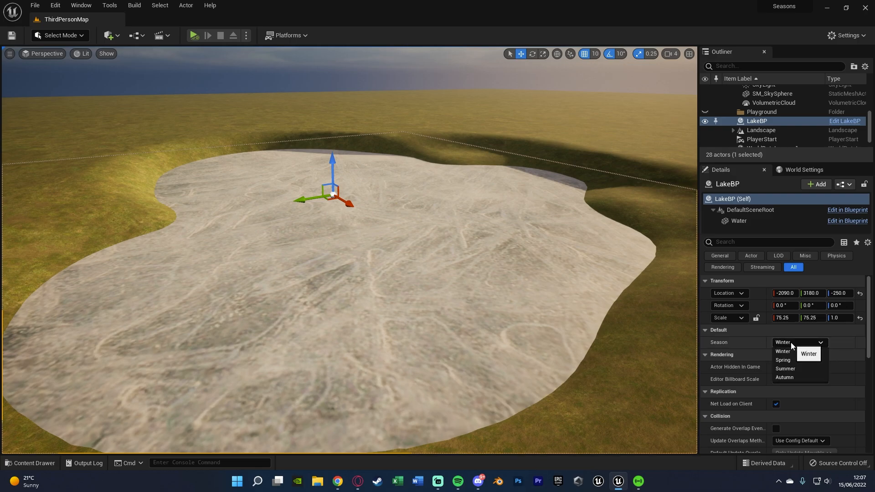
click(784, 369)
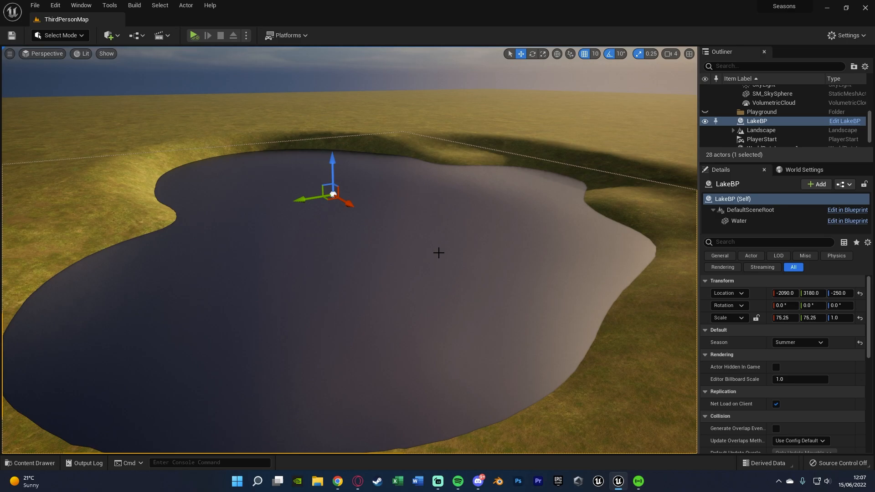
click(798, 342)
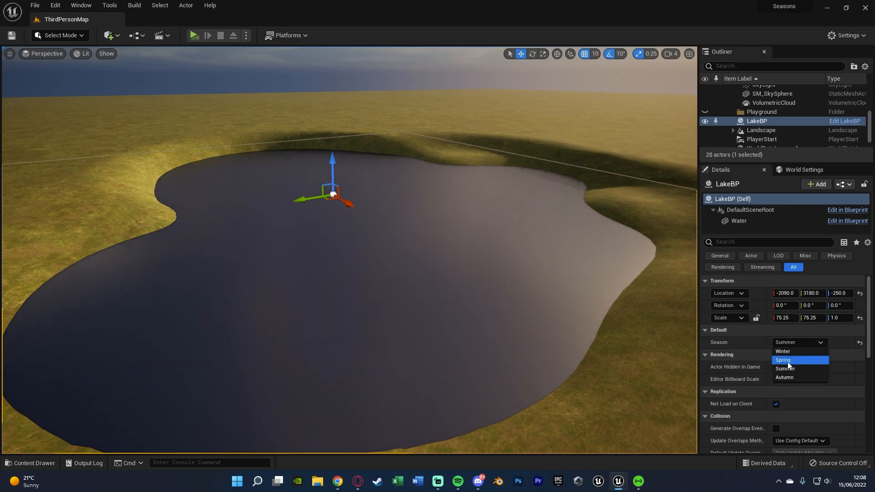
click(783, 377)
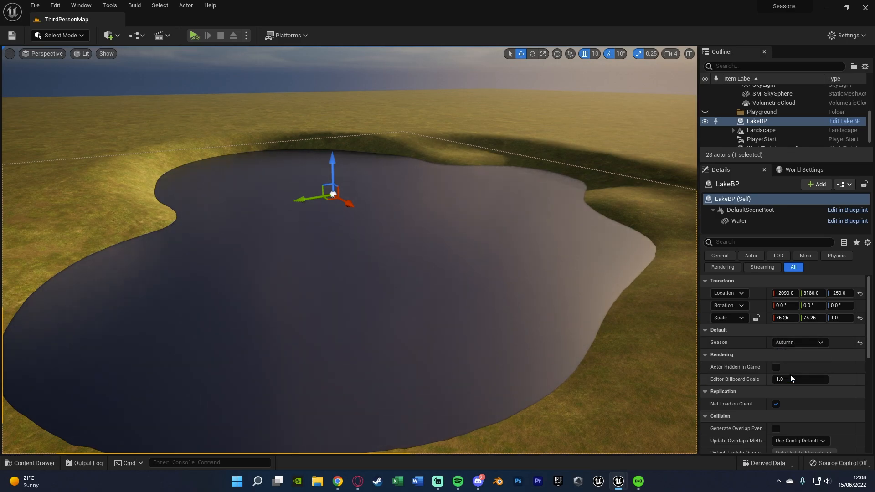
click(798, 342)
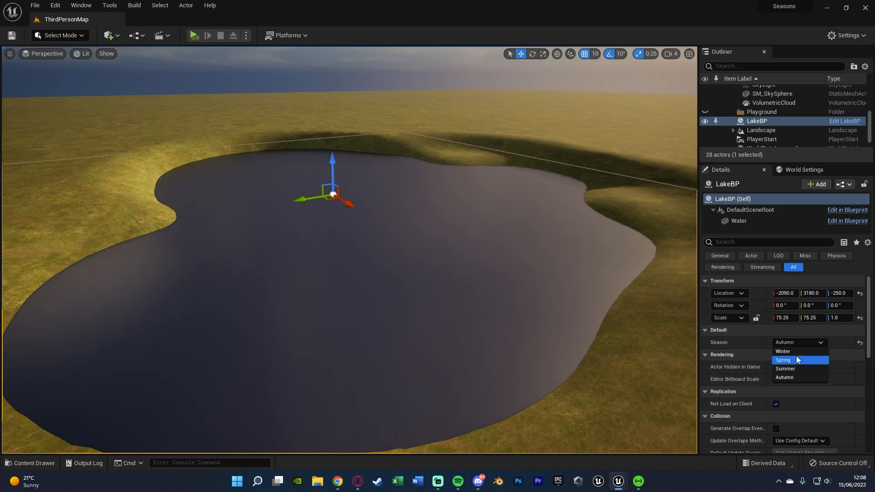
Cycle LakeBP's Season through Summer and Spring, ending on Summer.
click(784, 368)
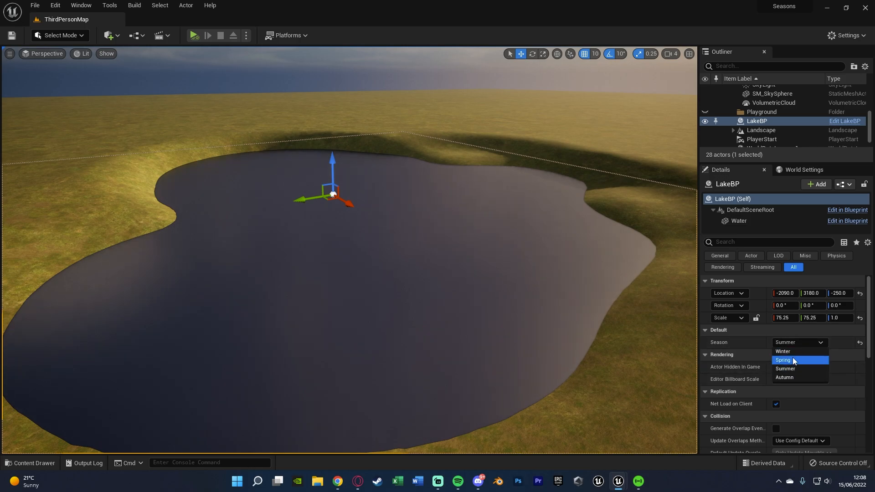
click(783, 360)
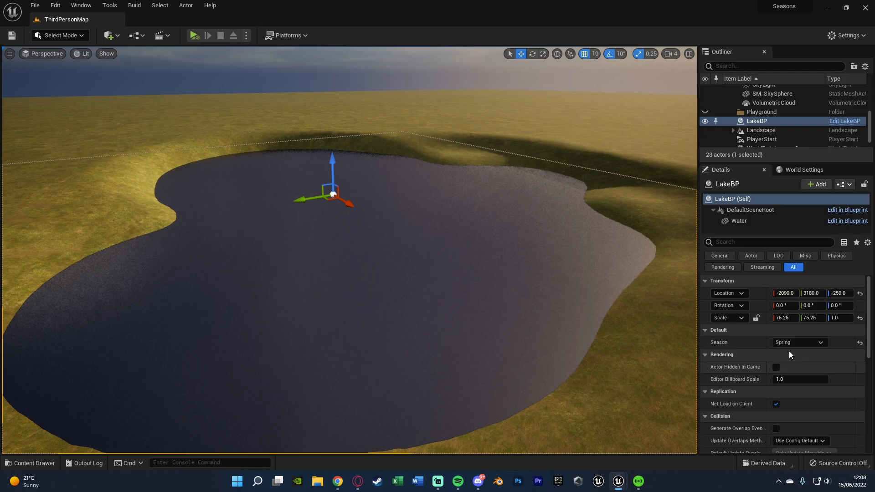
click(800, 342)
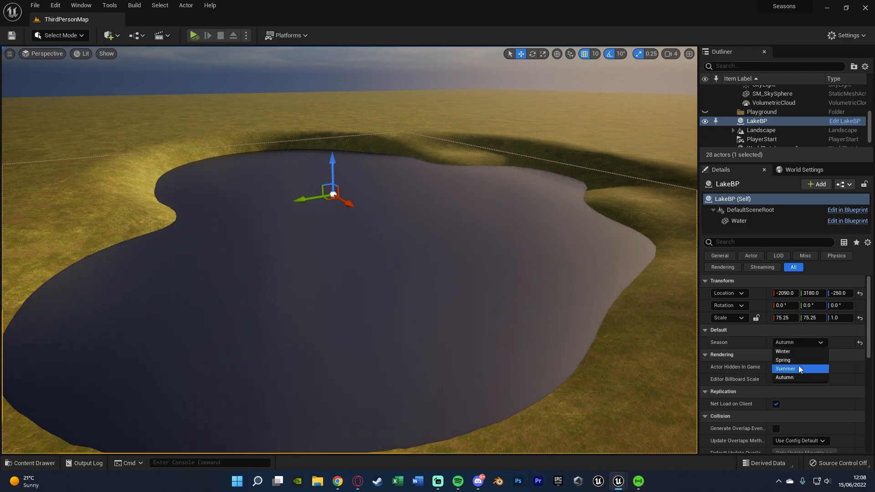
click(784, 369)
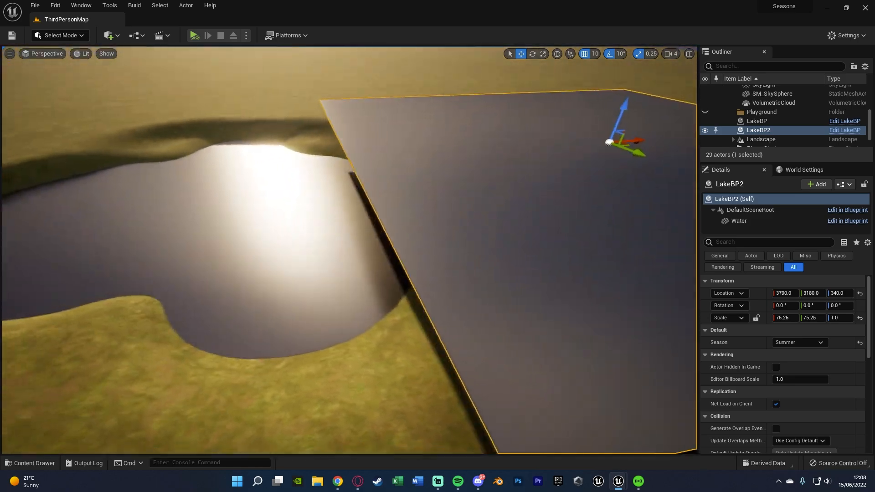
Set LakeBP2's Season to Winter so it freezes, then bring up the Content Drawer.
click(798, 342)
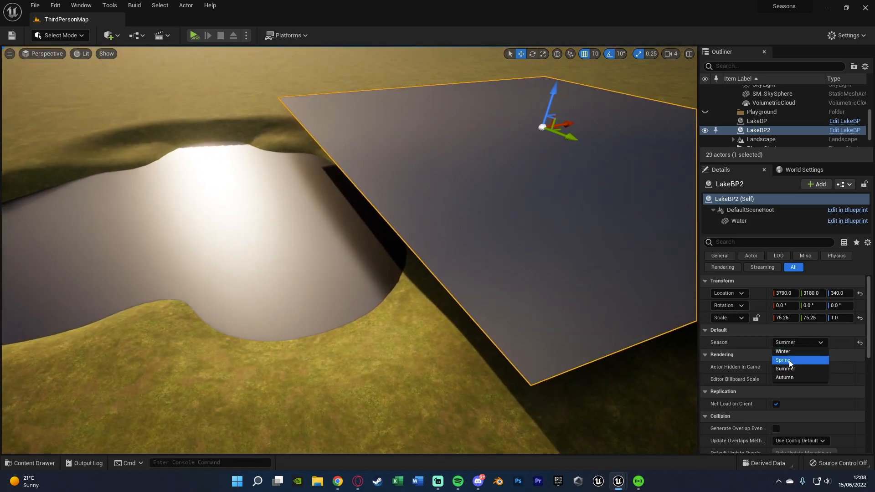
click(782, 351)
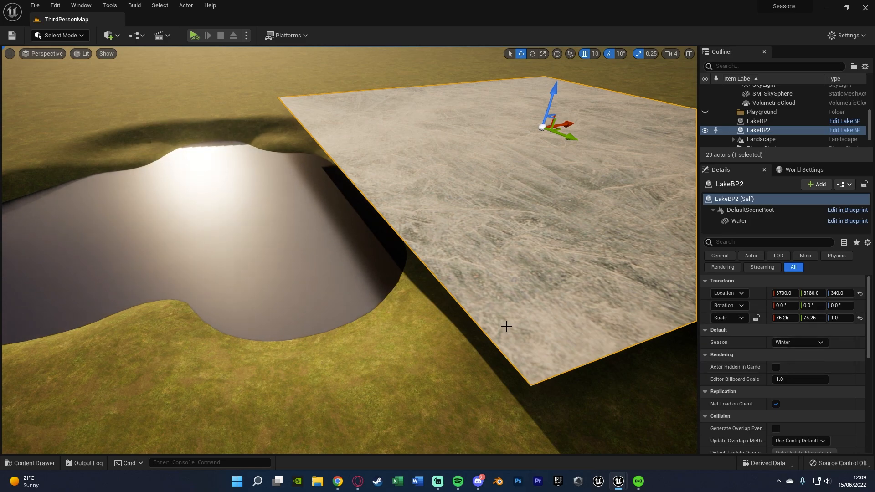
click(30, 462)
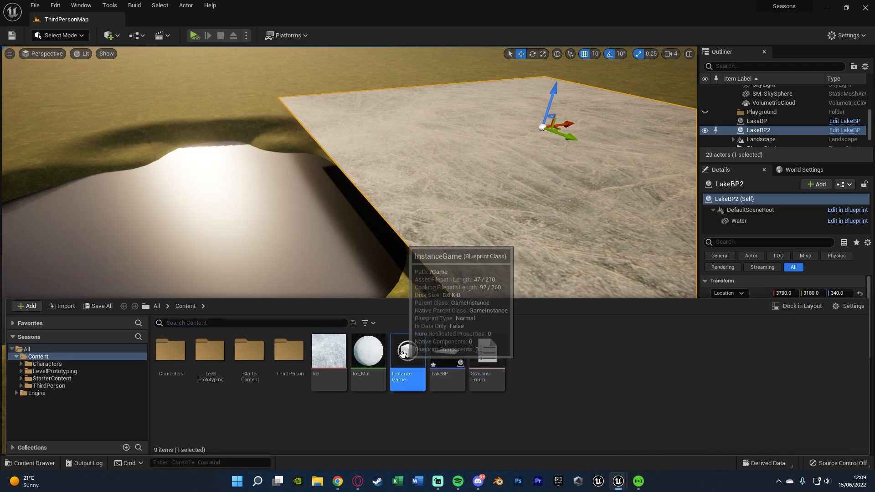
Change InstanceGame's default Current Season in Class Defaults.
double_click(406, 349)
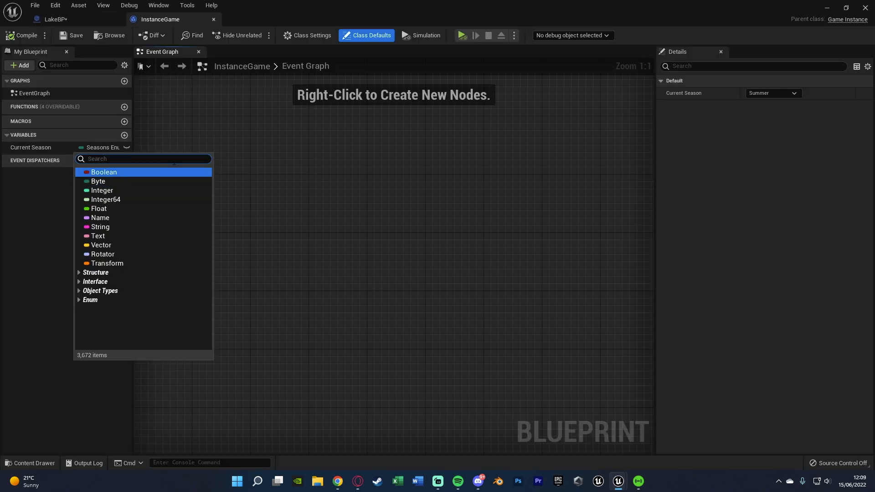
click(772, 93)
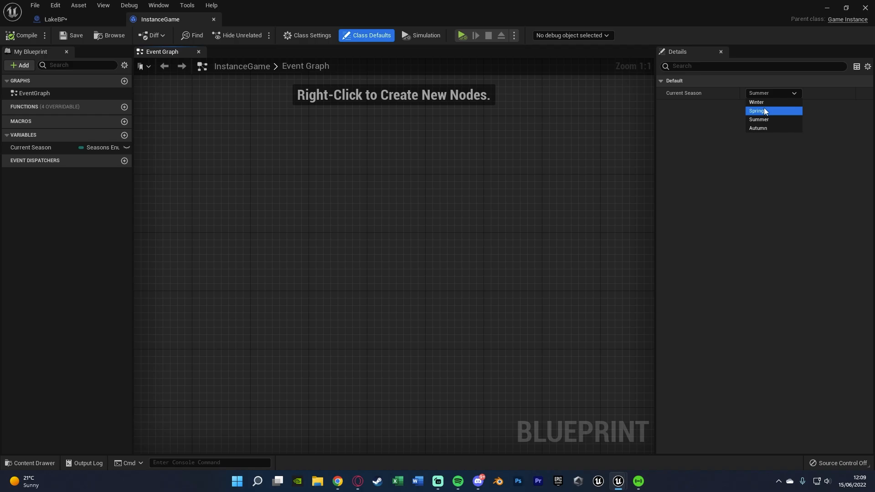
click(756, 102)
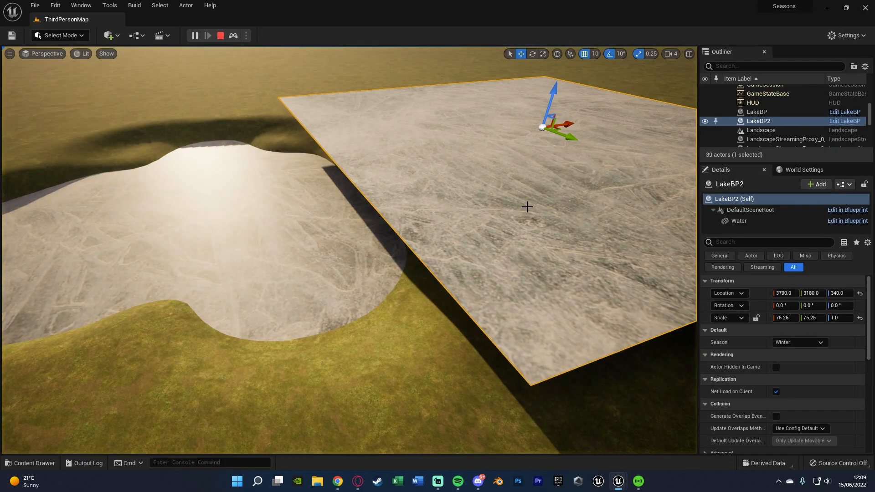
End the running play session.
click(220, 35)
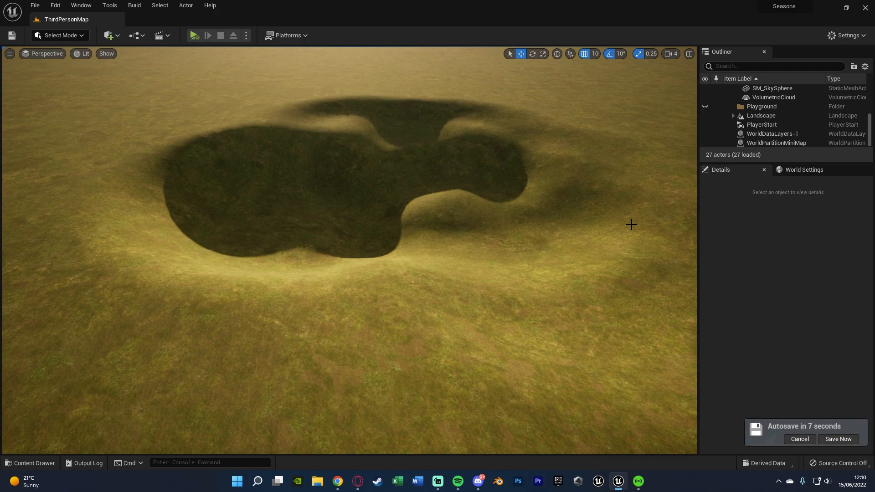
Save the level and create a new Enumeration asset named SeasonsEnum in Content.
click(837, 439)
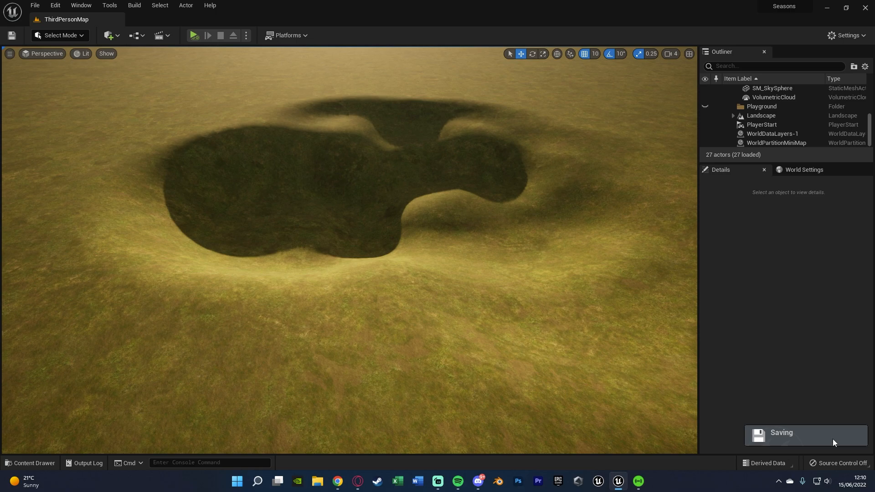
mouse_move(775, 332)
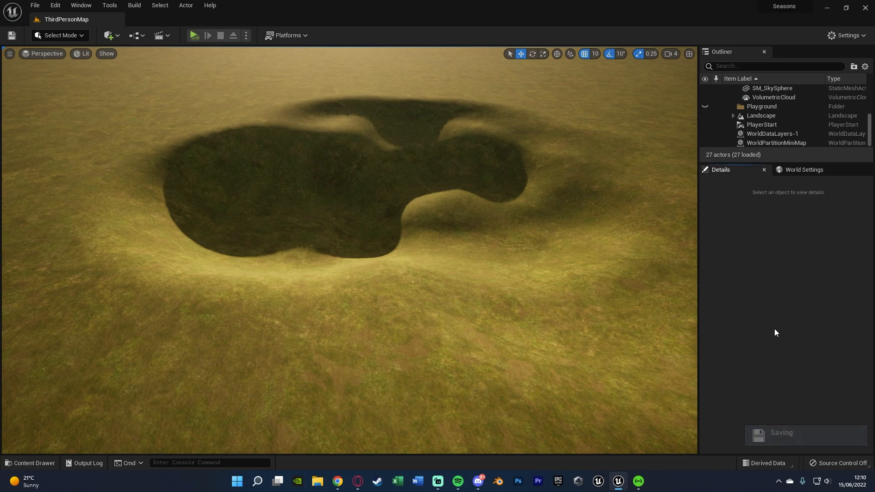
click(26, 306)
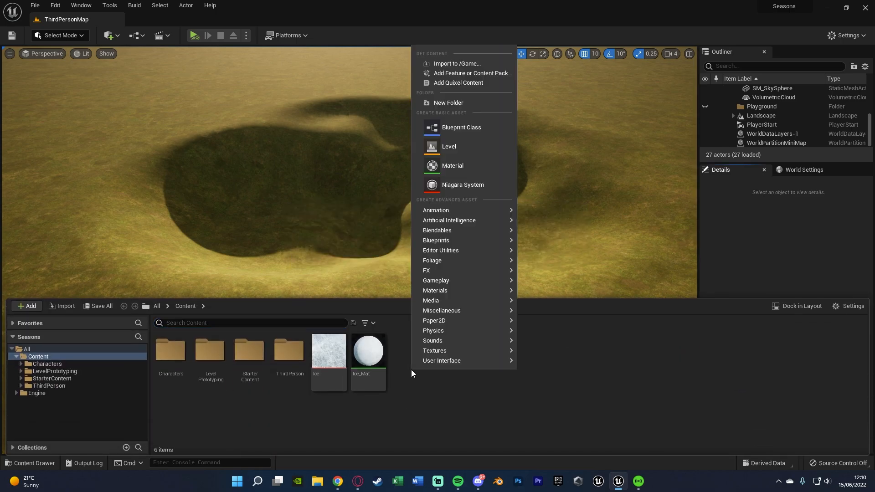
click(432, 340)
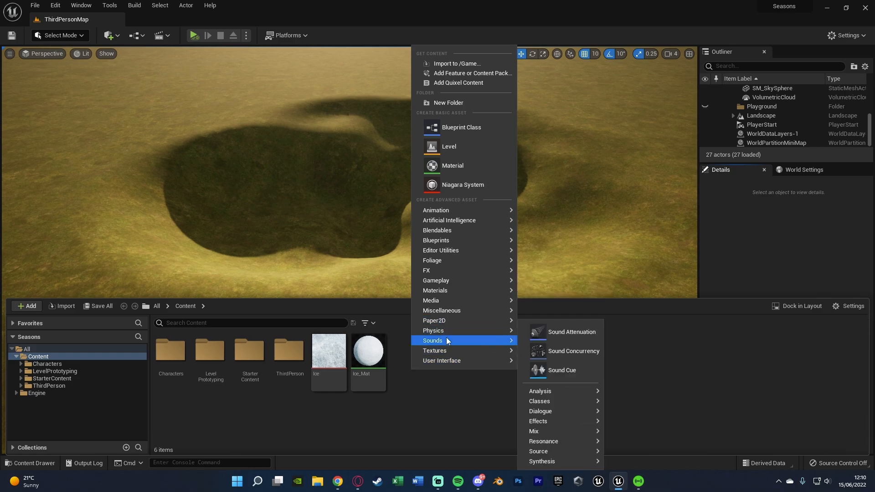
mouse_move(436, 239)
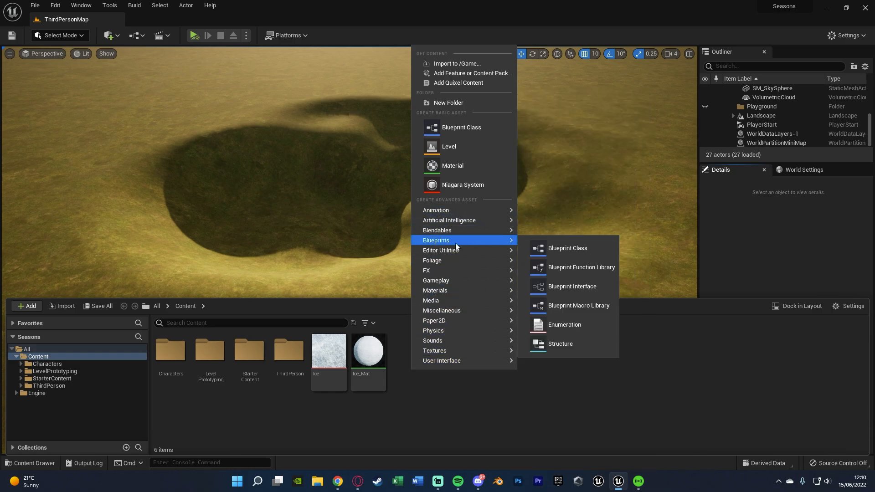
click(563, 324)
text(Sea)
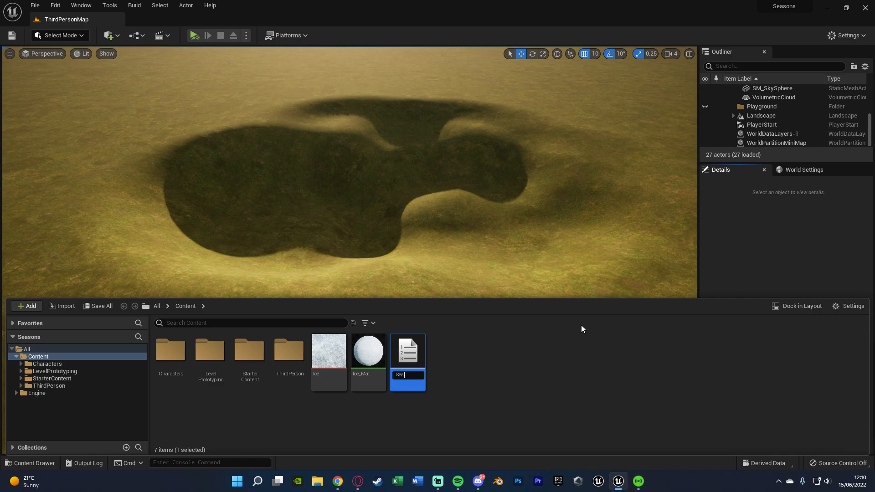
text(onsEnum)
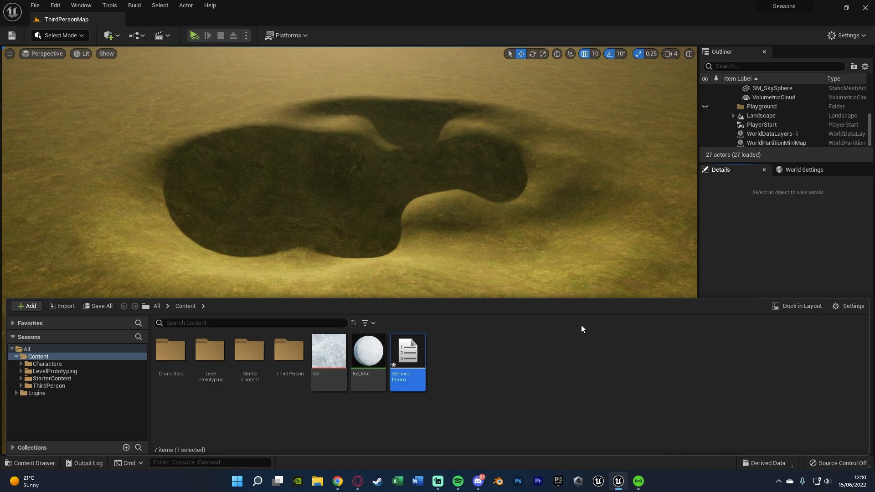
Add Spring, Summer and Autumn enumerators to SeasonsEnum alongside Winter.
double_click(407, 353)
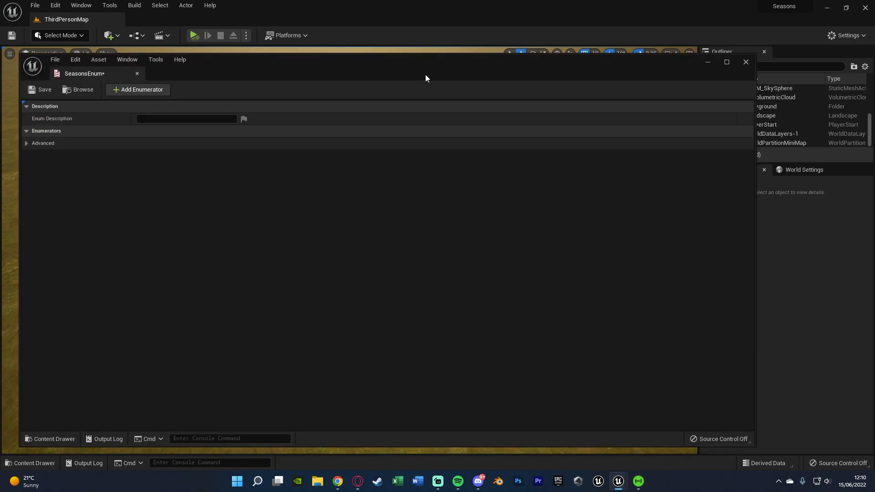
click(727, 62)
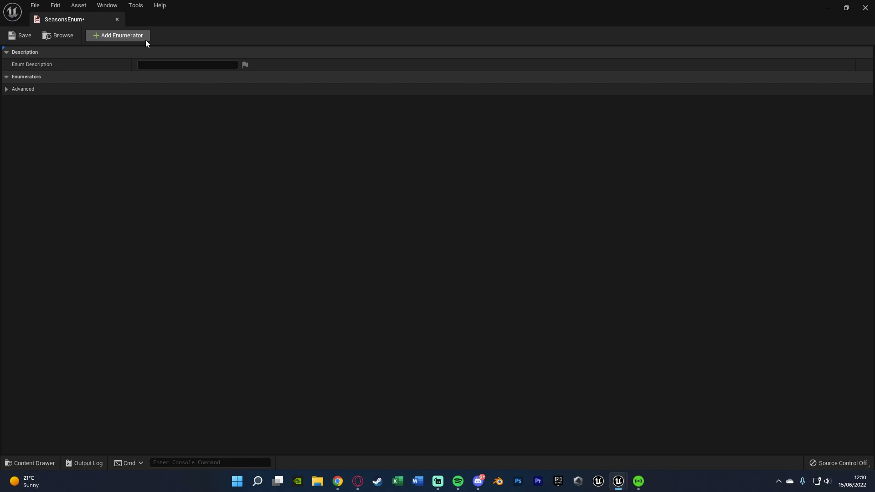
mouse_move(142, 43)
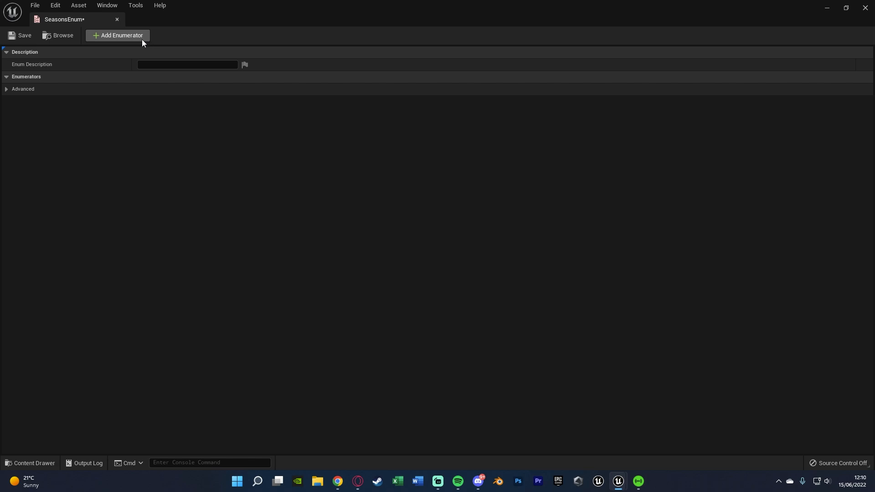
click(118, 36)
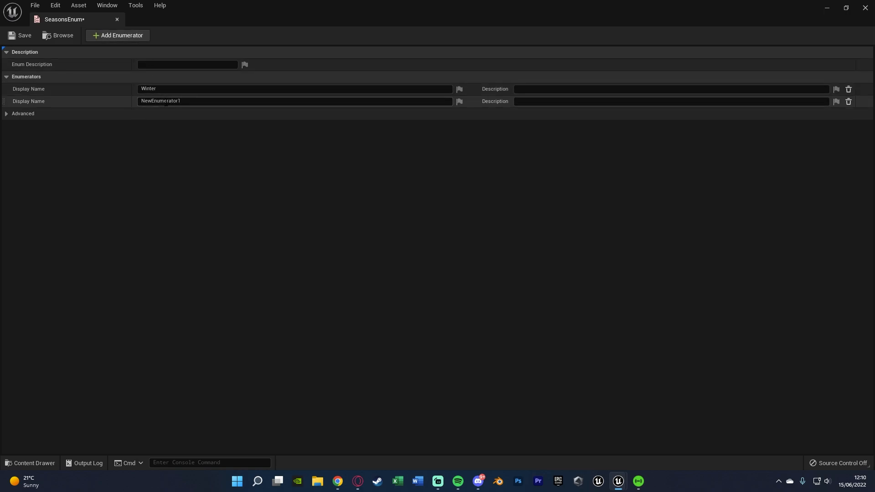
text(Spring)
text(Summer)
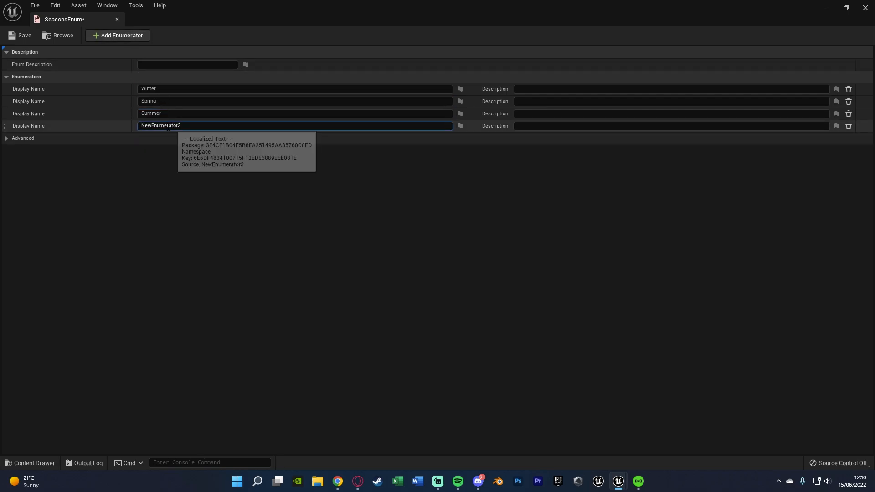
text(Autmn)
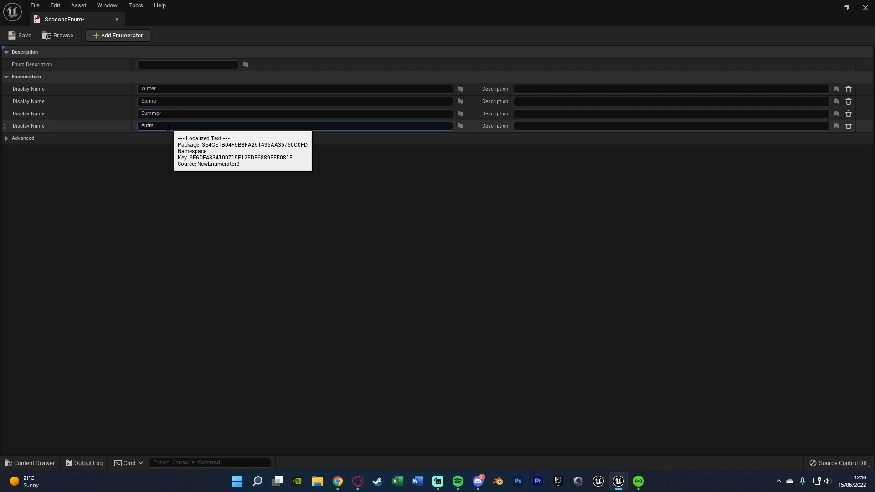
text(umn)
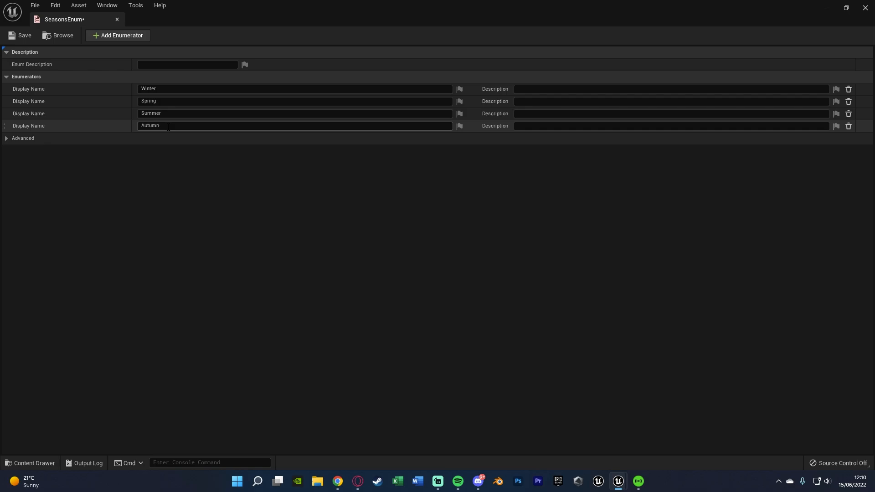
mouse_move(100, 160)
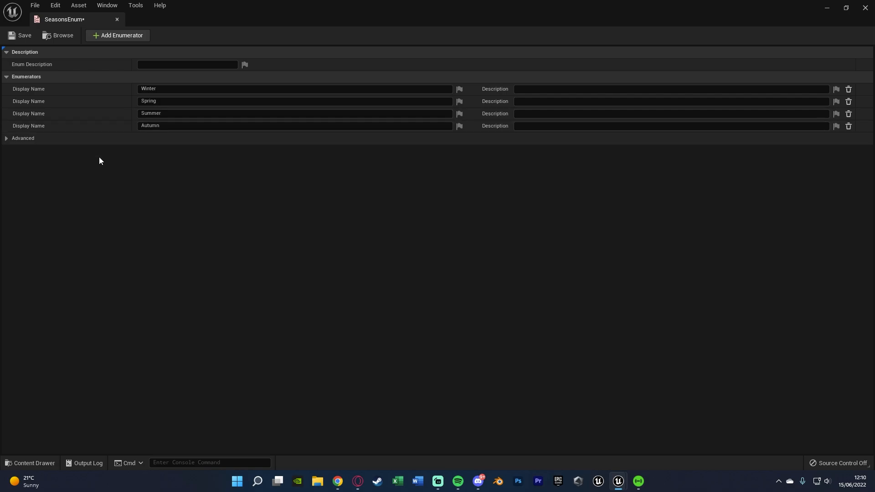
click(24, 35)
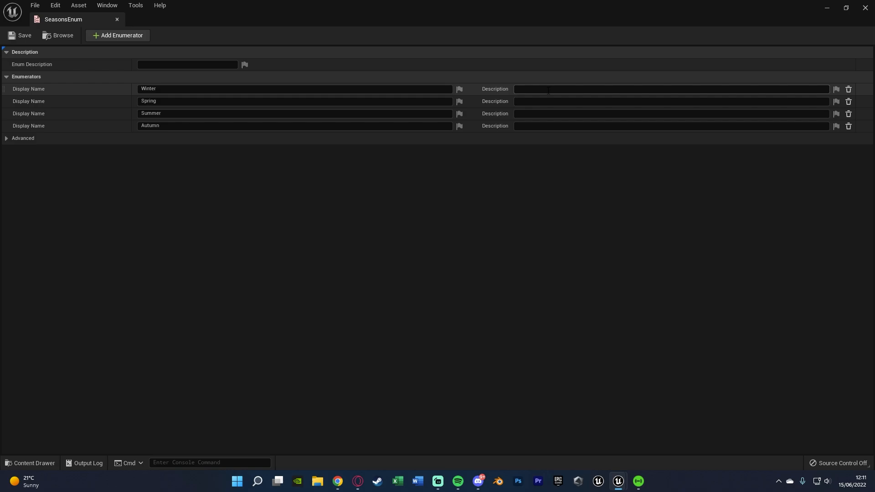
mouse_move(104, 201)
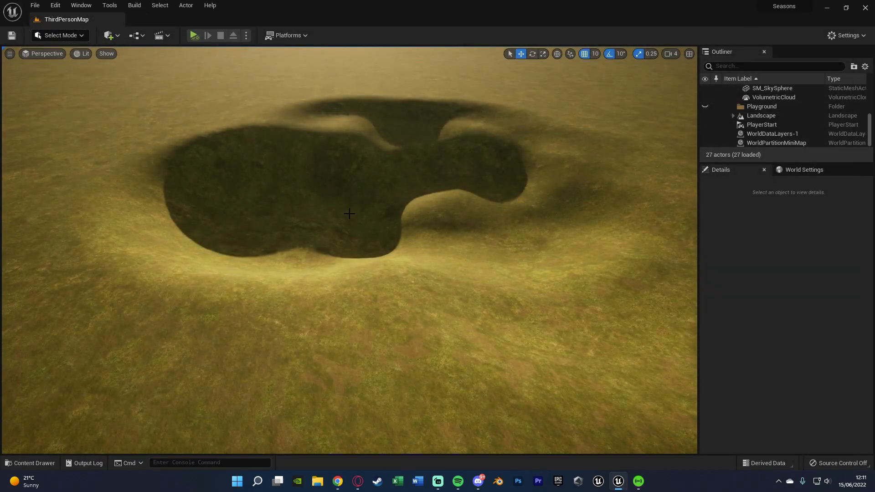
mouse_move(433, 3)
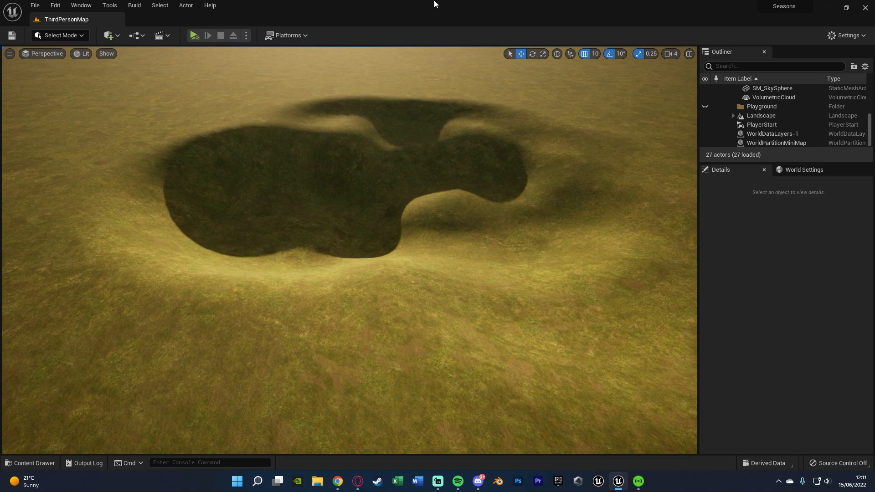
Bring up the Content folder and begin creating a new blueprint asset.
click(31, 466)
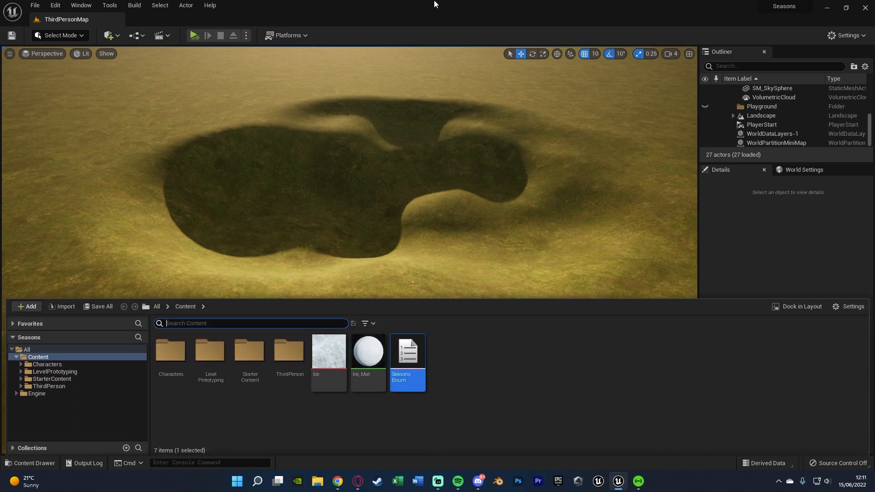
click(481, 378)
text(LakeBP)
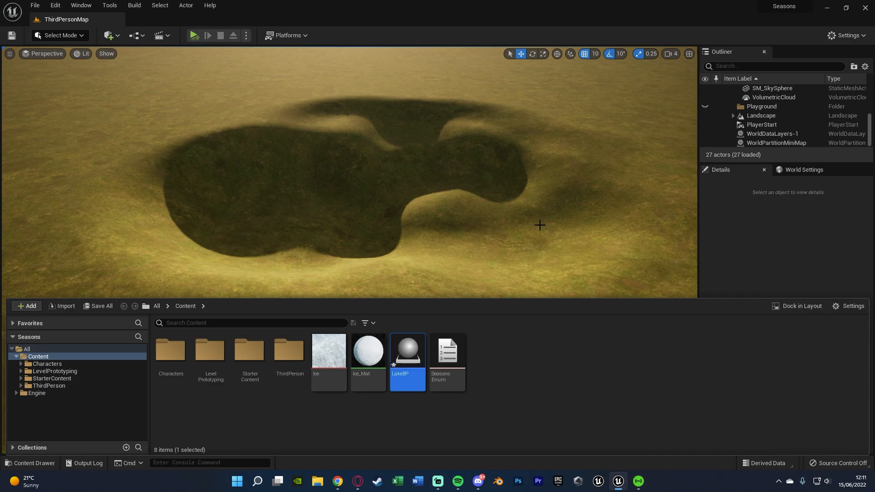
Add a Plane component named Water to LakeBP and save the blueprint.
double_click(407, 352)
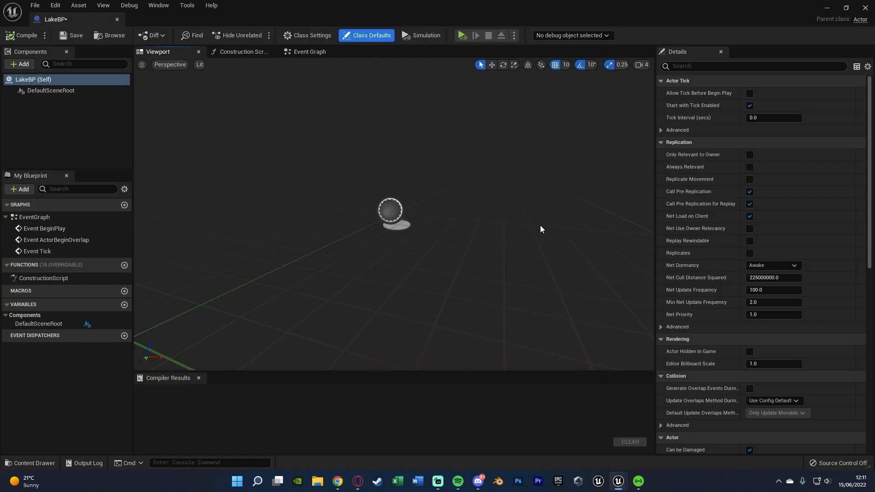
click(19, 63)
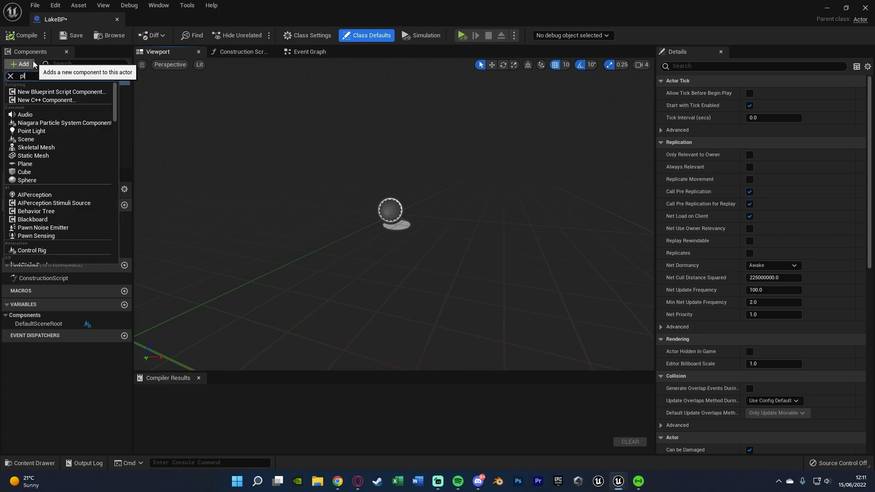
click(24, 163)
text(Water)
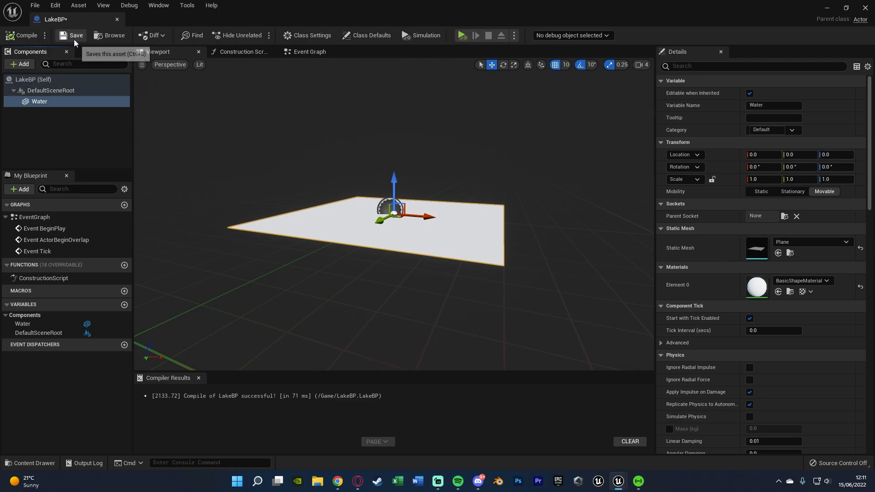
click(73, 35)
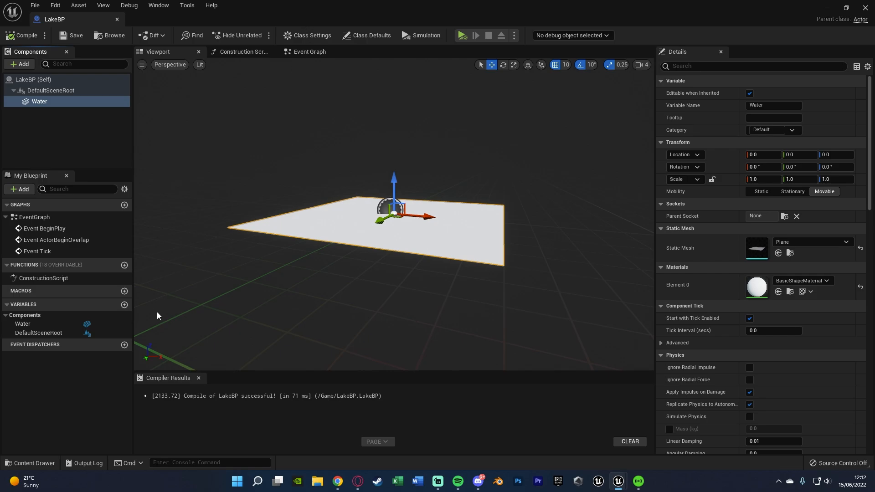
Add a Current Season variable of Seasons Enum type to LakeBP and save.
click(124, 305)
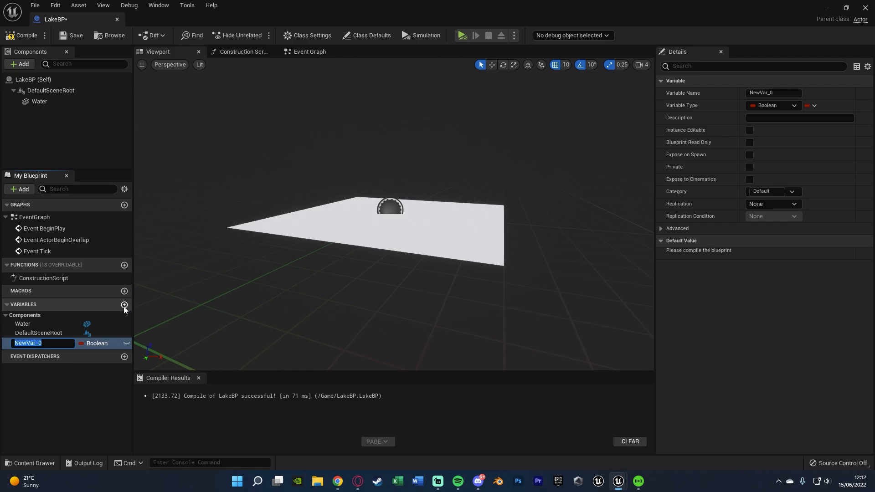
text(S)
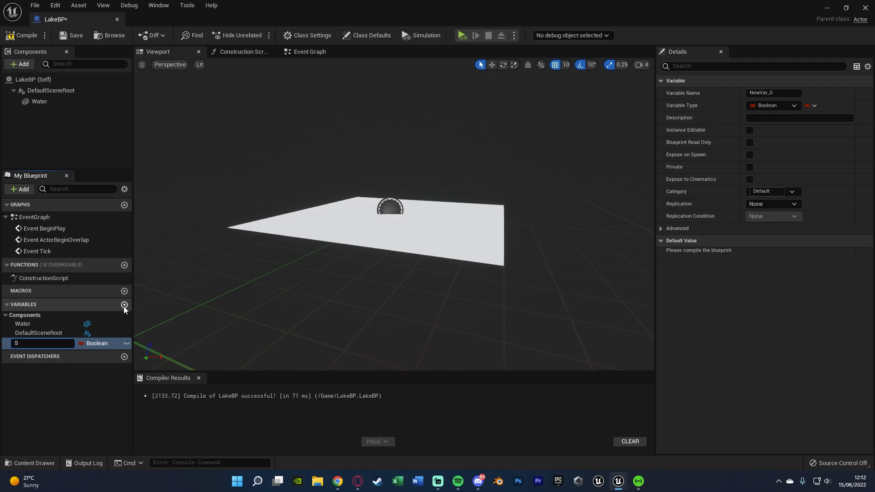
text(Curretnt Se)
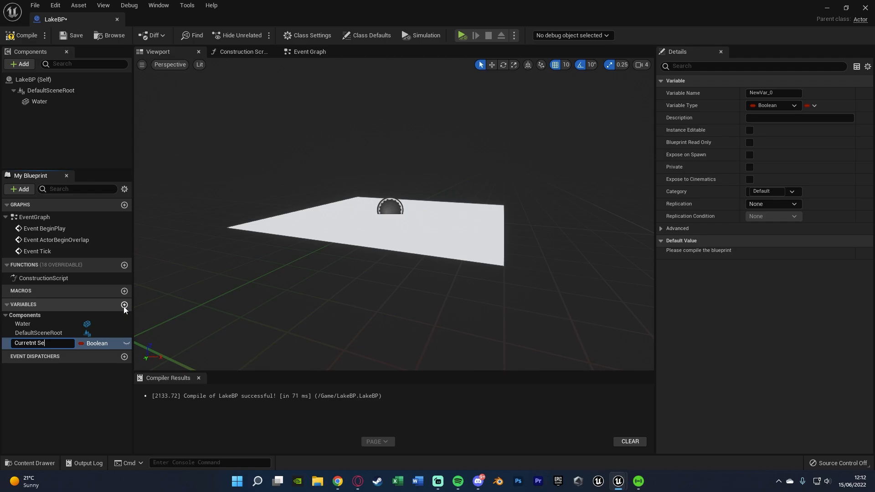
text(Current Season)
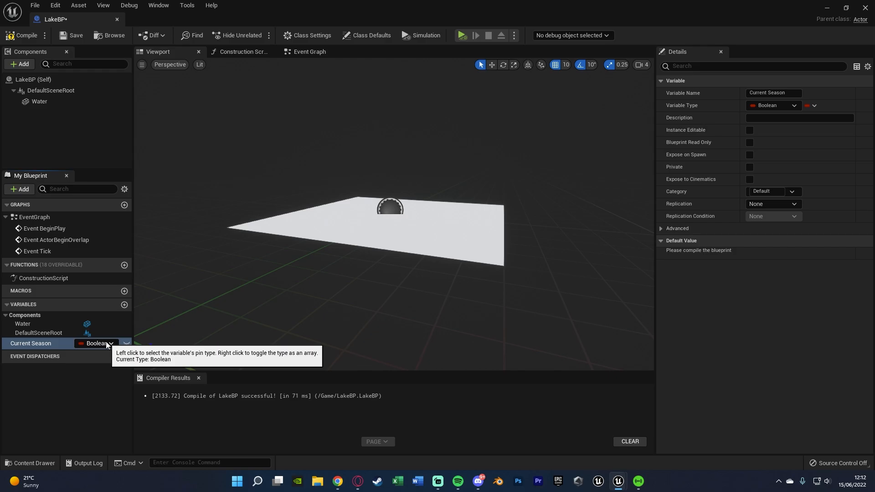
click(97, 343)
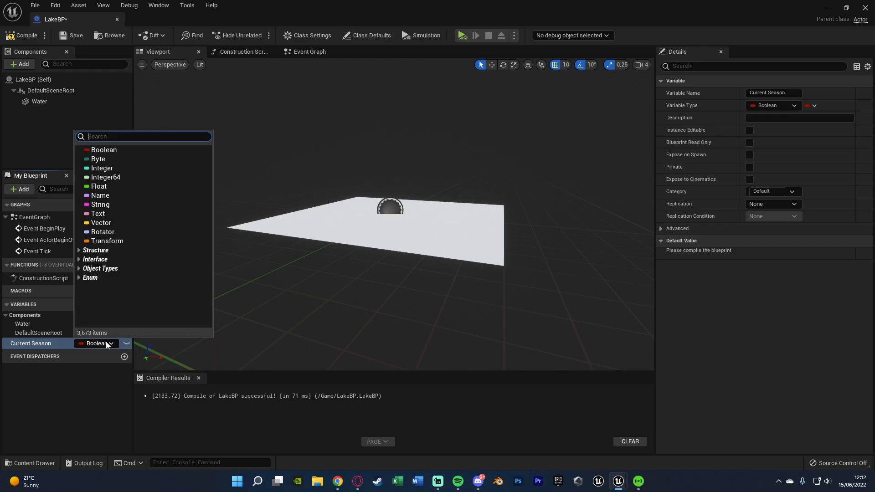
text(seaso)
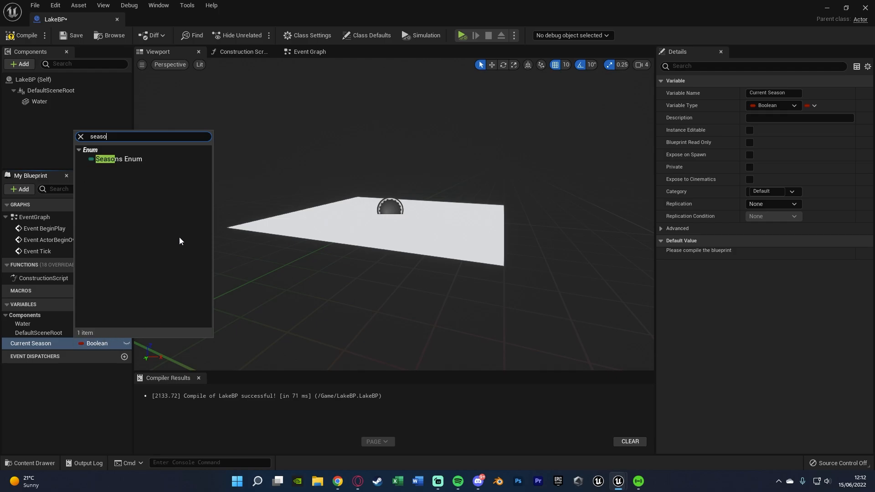
click(118, 158)
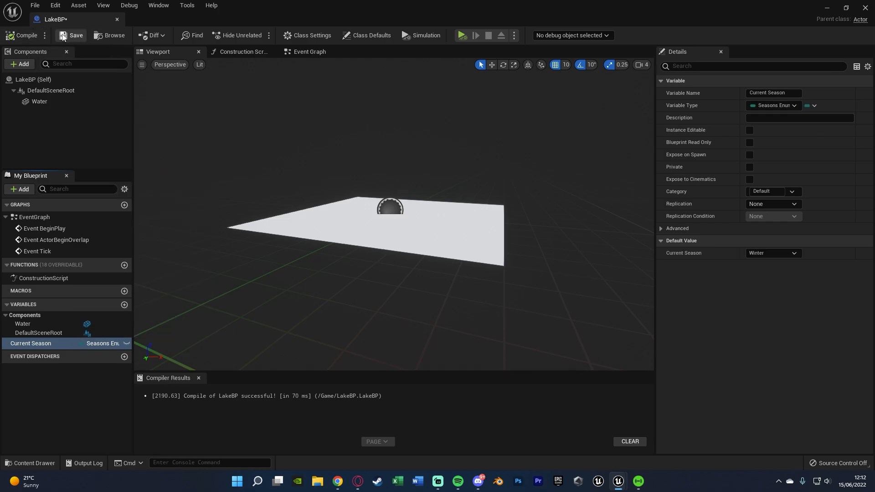
mouse_move(125, 343)
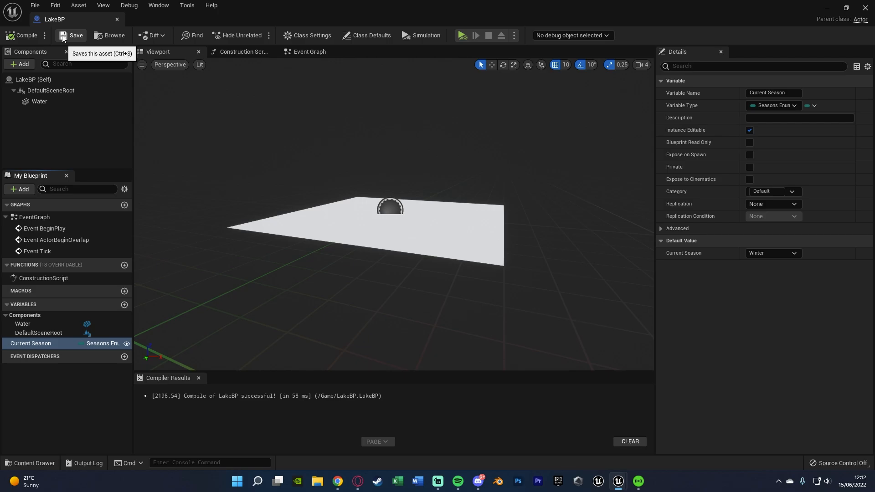
click(240, 51)
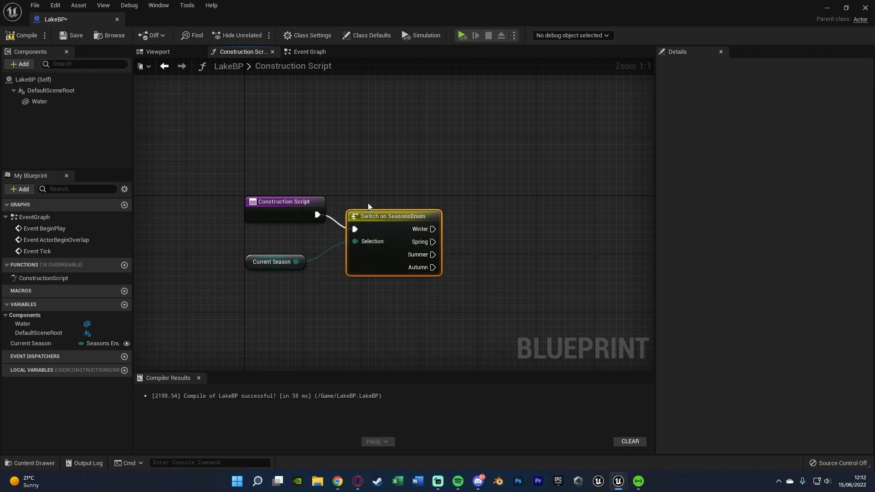
Place a Water component reference in the Construction Script beside Current Season.
click(272, 262)
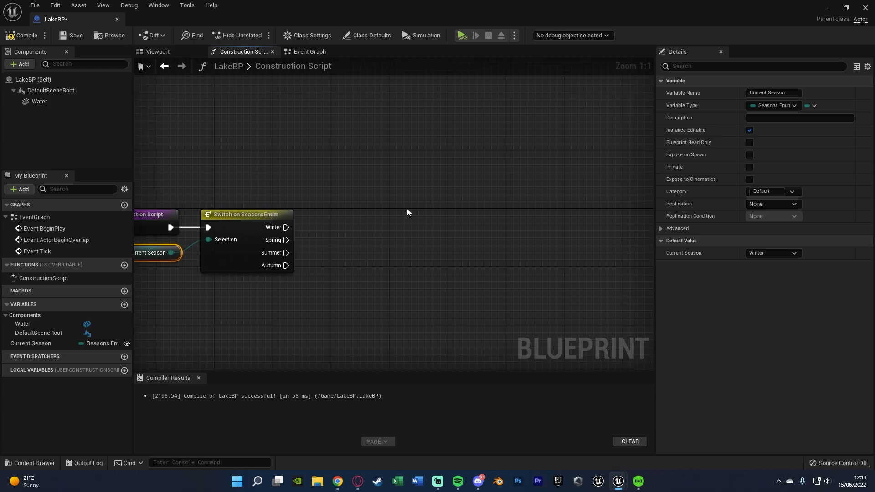
mouse_move(367, 215)
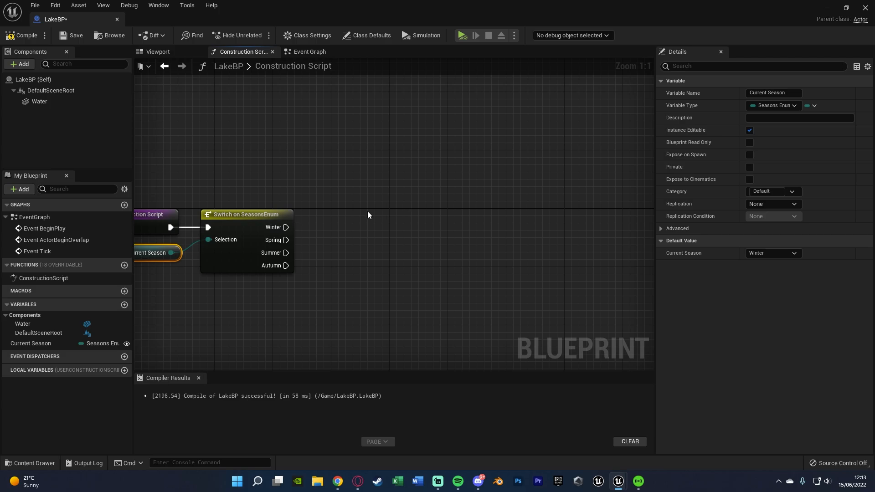
click(39, 101)
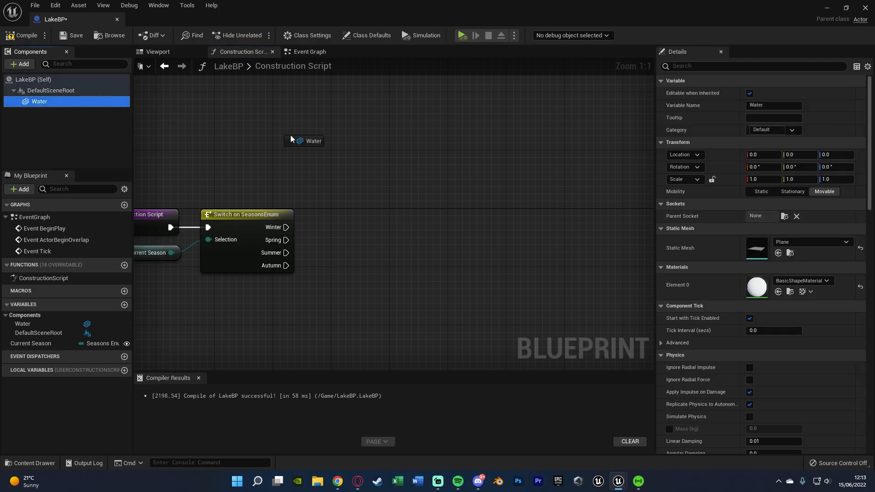
drag(304, 141, 372, 189)
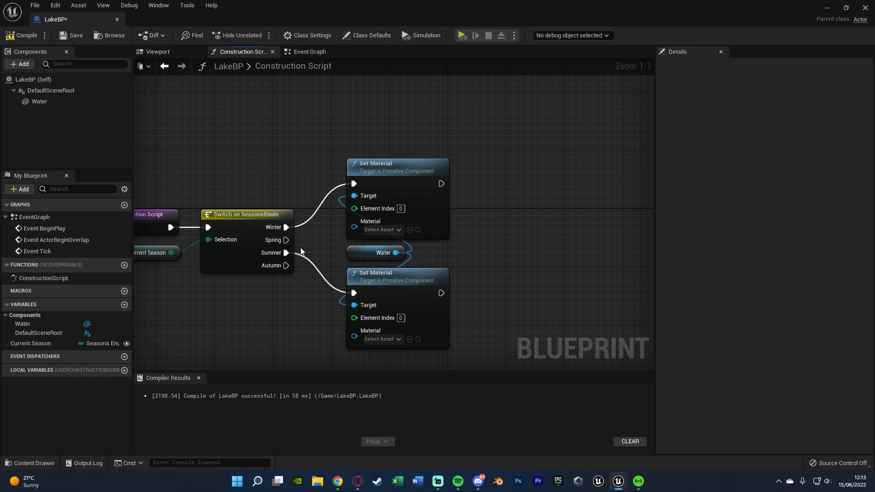
mouse_move(286, 176)
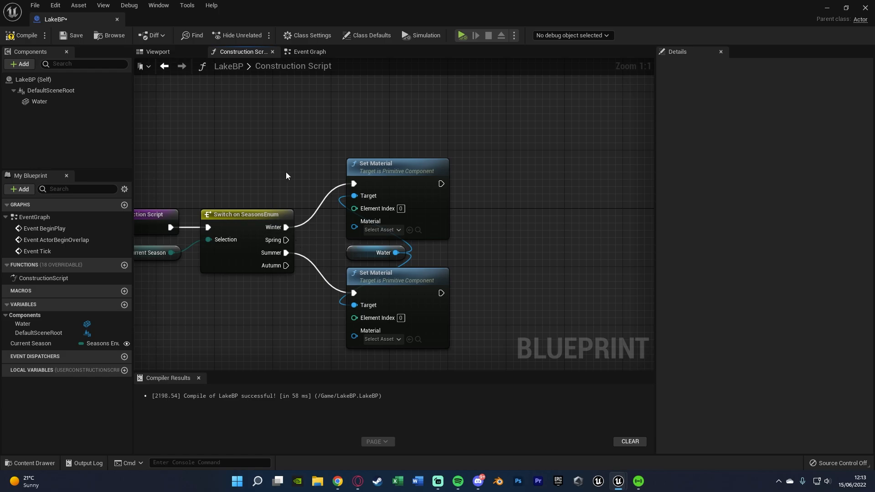
mouse_move(281, 314)
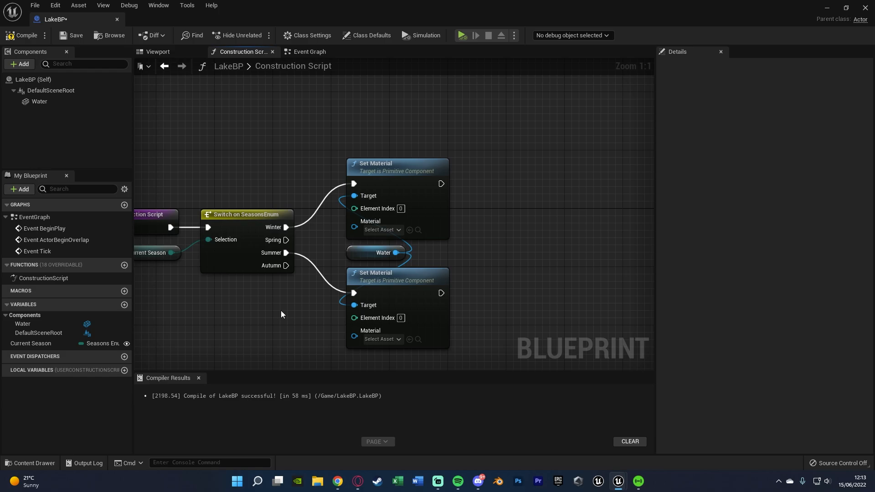
mouse_move(372, 279)
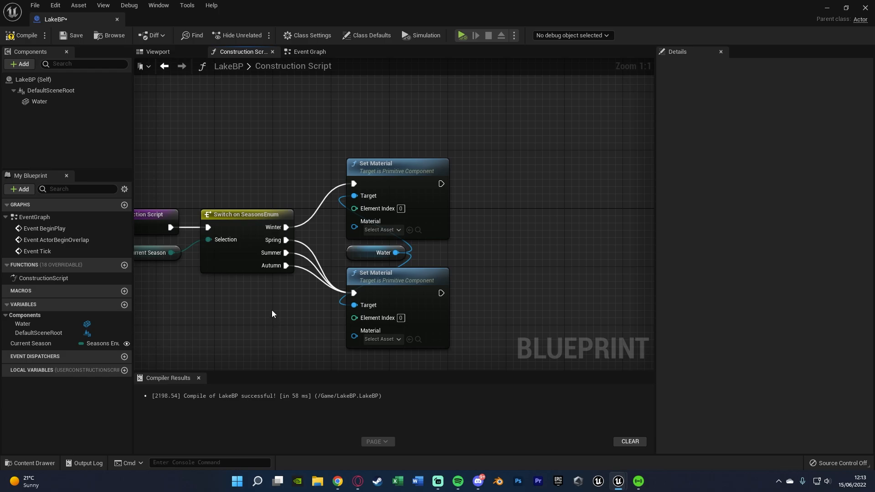
Assign Ice_Mat to the Winter case and M_Water_Lake to the other seasons, then save LakeBP.
click(381, 230)
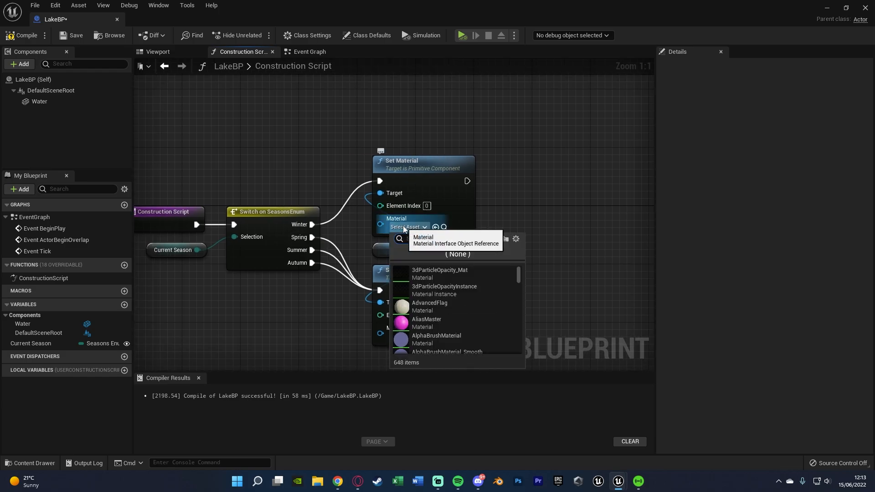
text(ice)
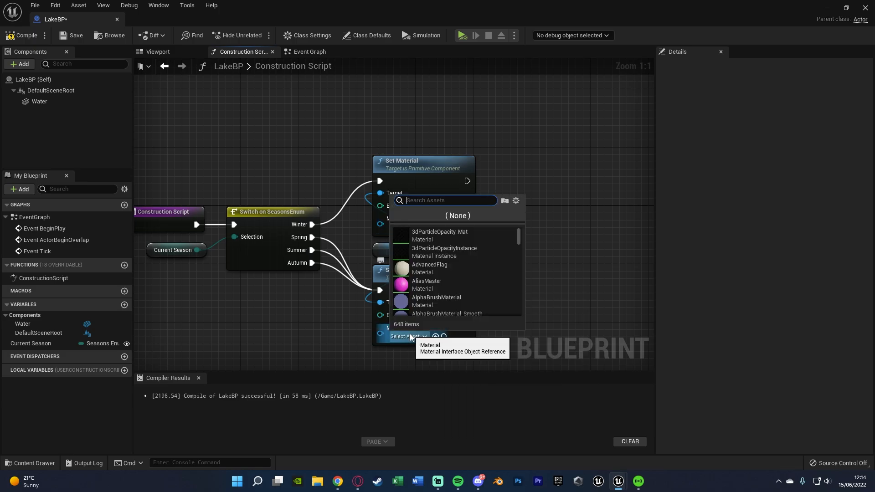
text(lake)
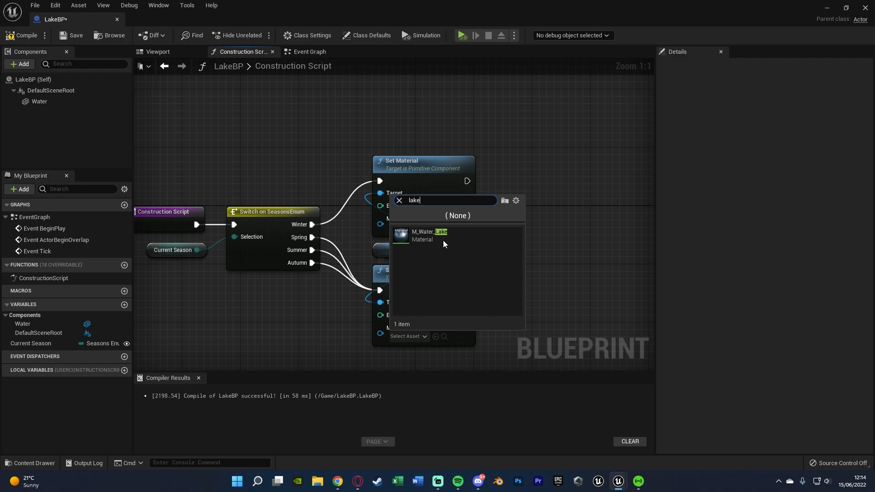
click(422, 236)
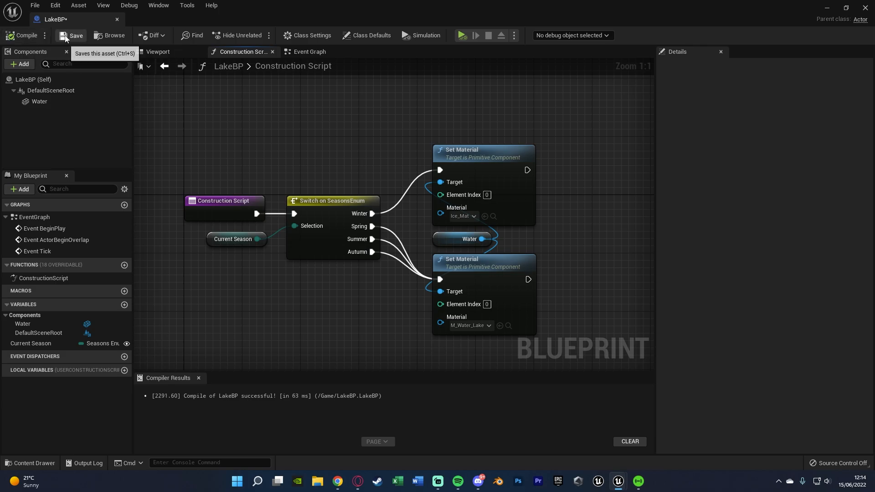
click(71, 36)
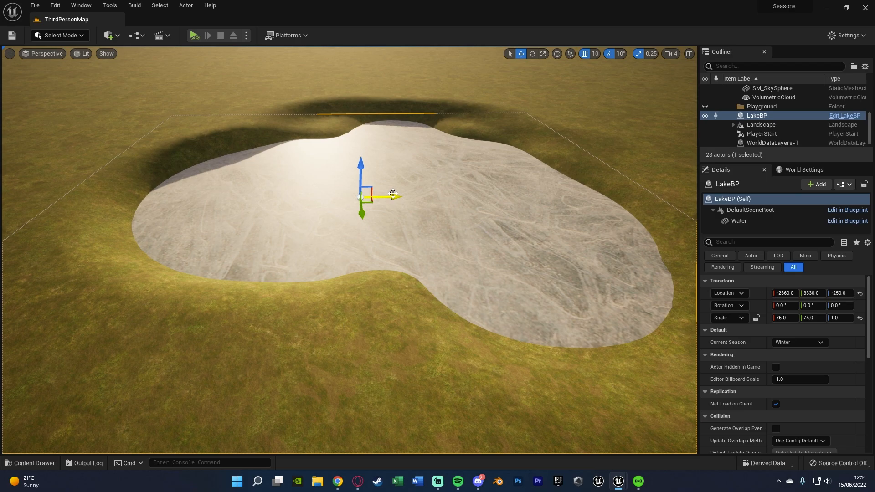
Select the placed LakeBP and switch its Current Season to Summer so the lake shows water.
click(444, 203)
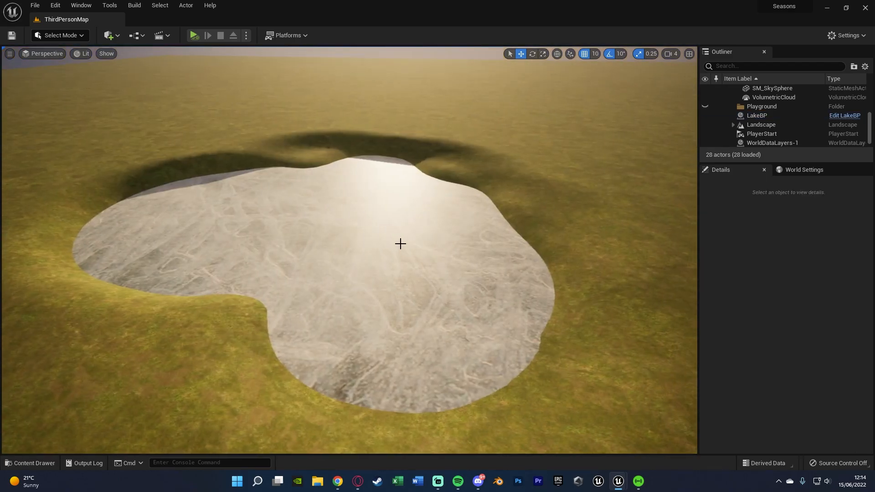
click(758, 116)
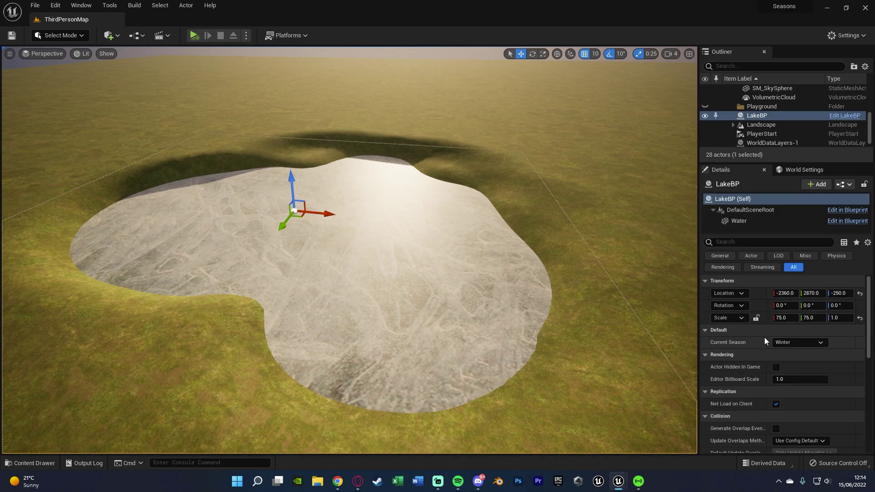
click(798, 342)
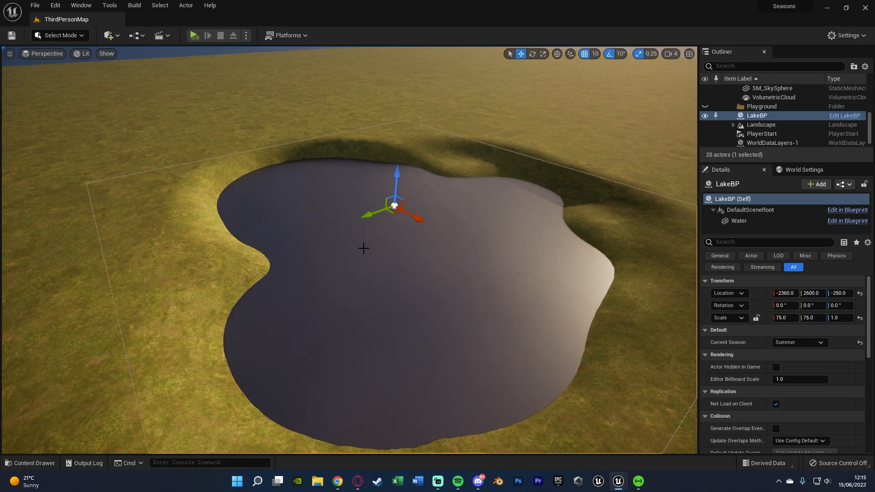
click(30, 463)
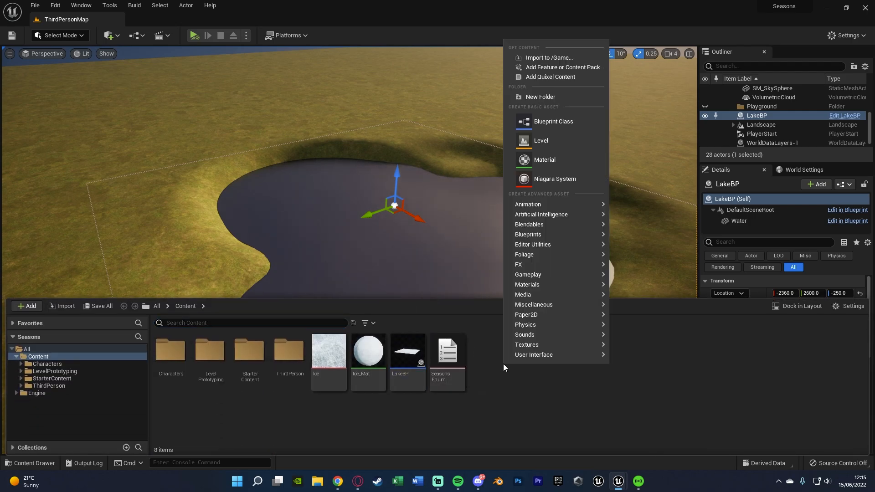
Create a new Blueprint Class with GameInstance as parent, named TesterGameInstance.
click(553, 121)
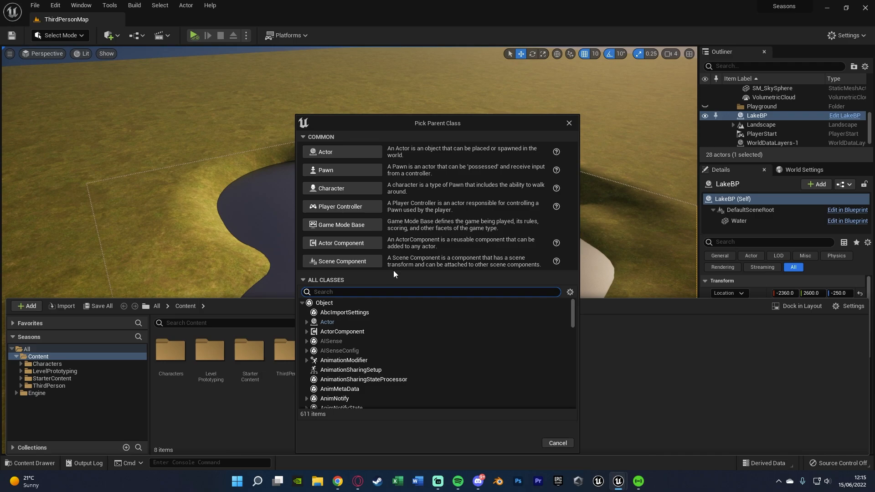
text(game inst)
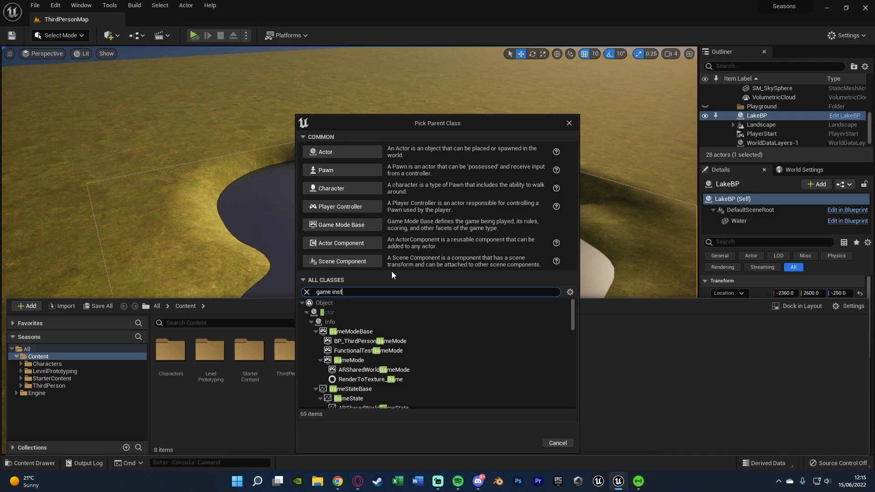
text(ance)
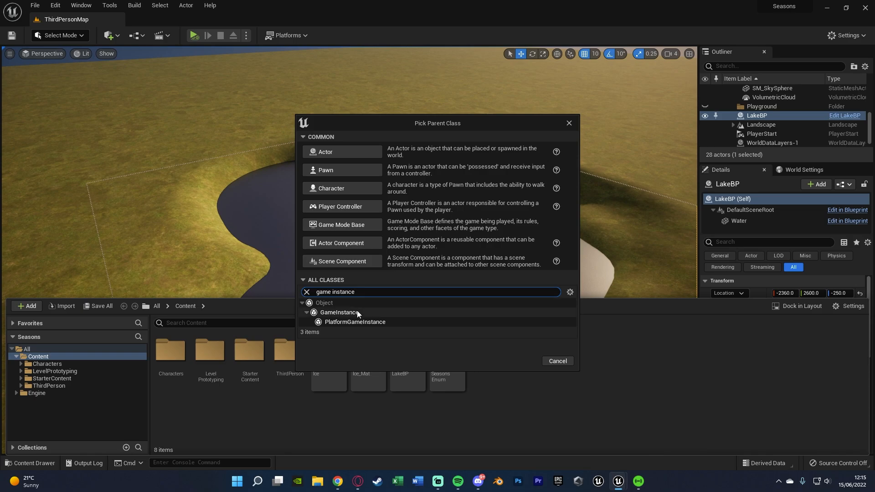
click(339, 312)
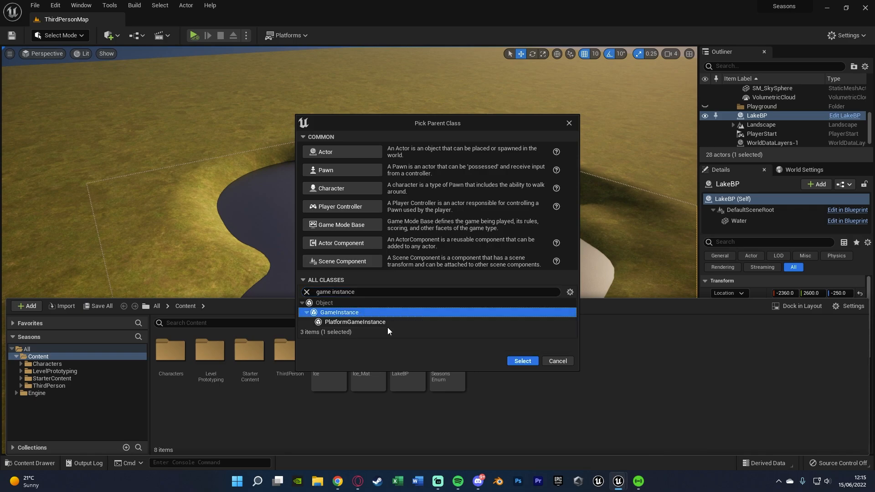
mouse_move(453, 374)
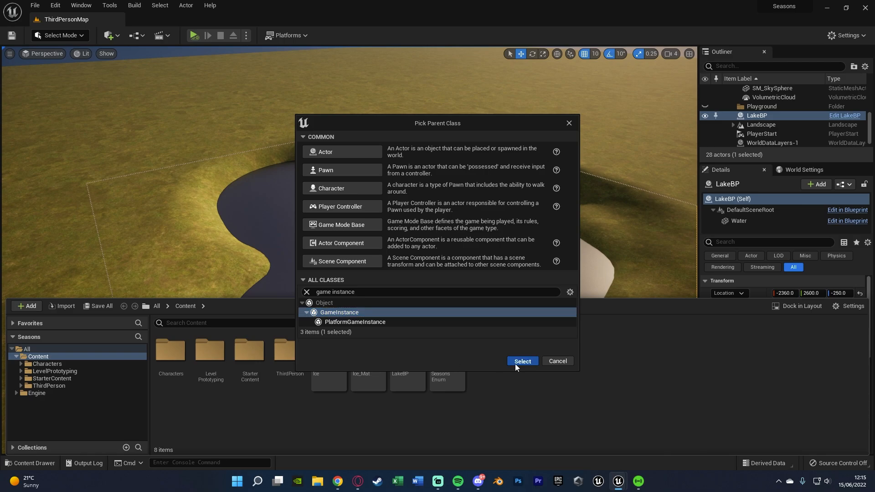
click(521, 361)
text(TesterGameInstance)
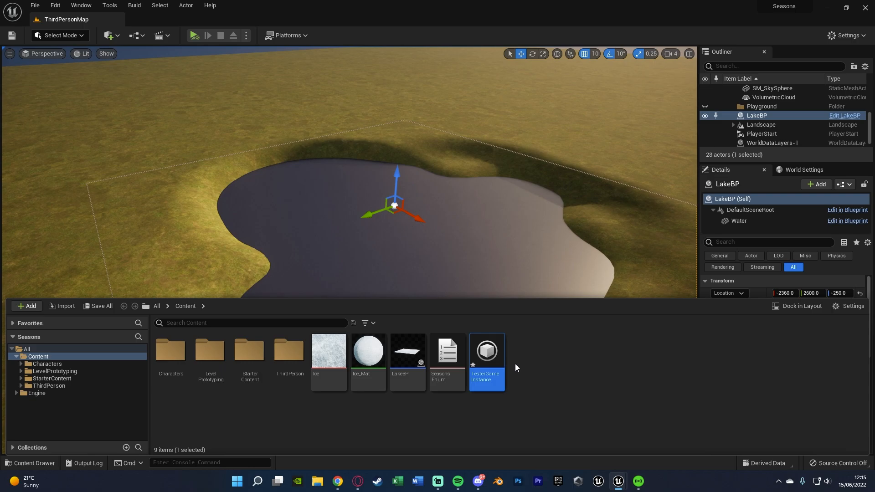
Open TesterGameInstance and add a new variable in My Blueprint.
double_click(486, 350)
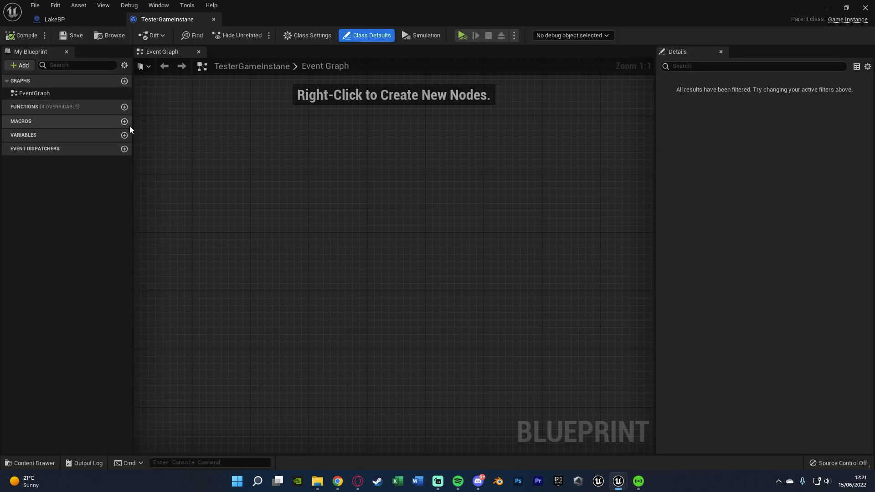
click(124, 135)
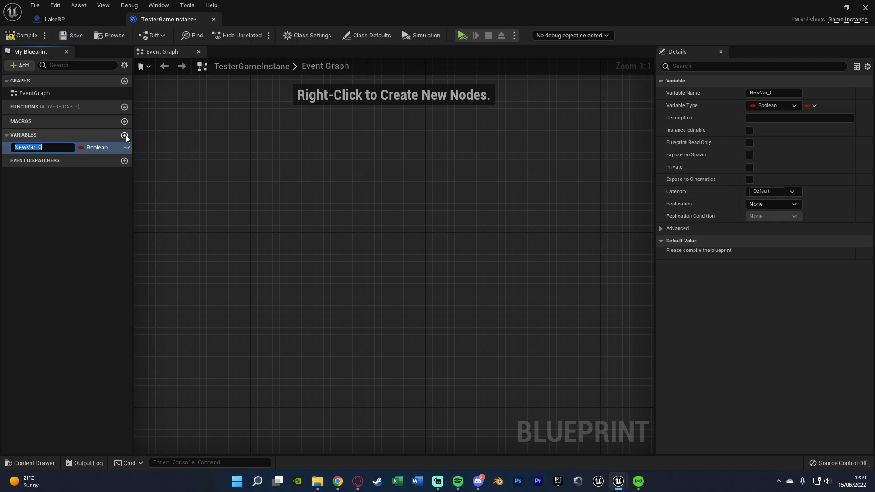
Name the variable Current Season, type it as Seasons Enum defaulting to Winter, and compile.
text(Current Season)
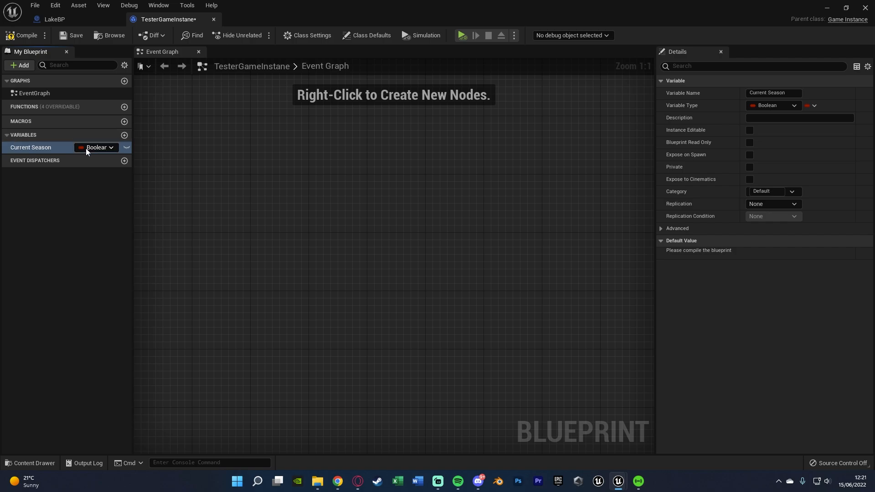
click(95, 148)
text(season)
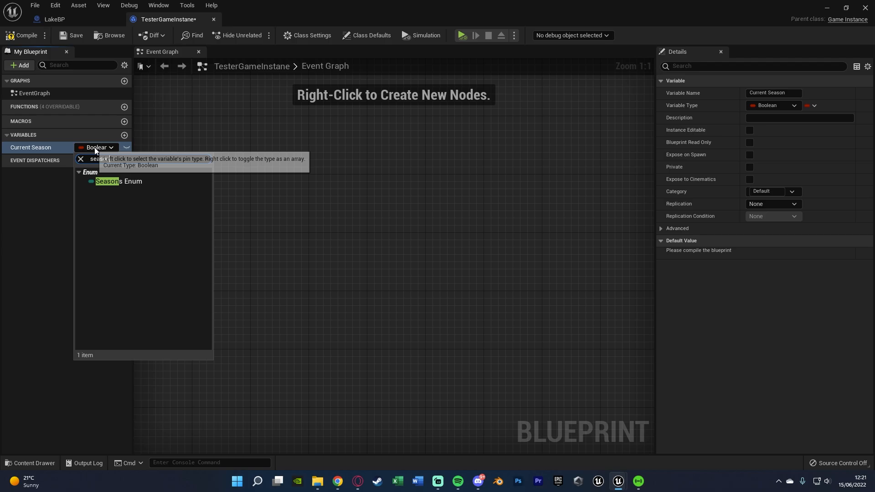
click(119, 180)
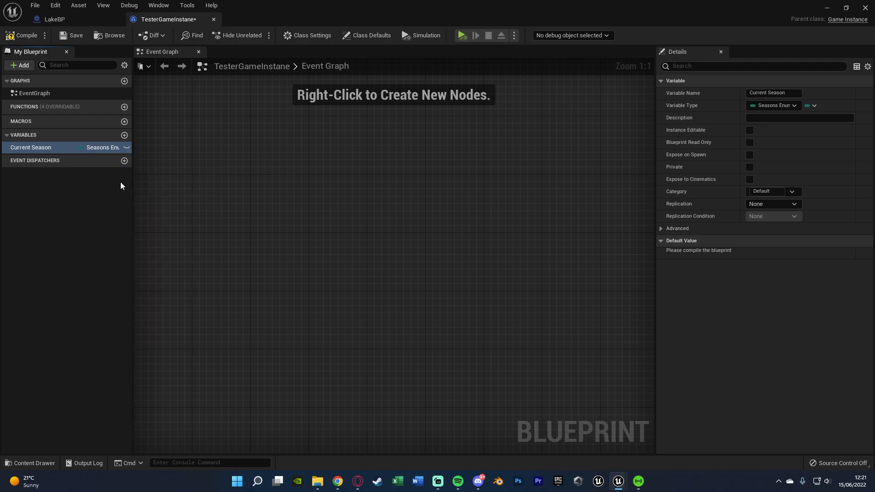
click(26, 36)
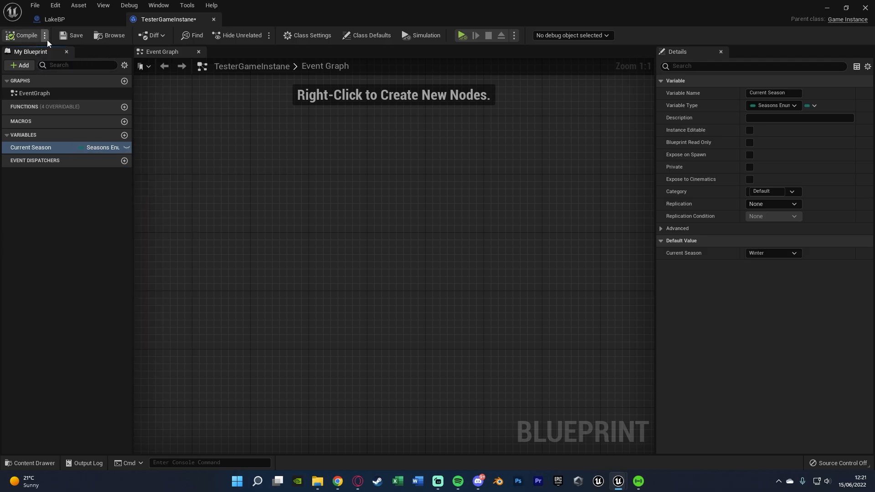
mouse_move(54, 19)
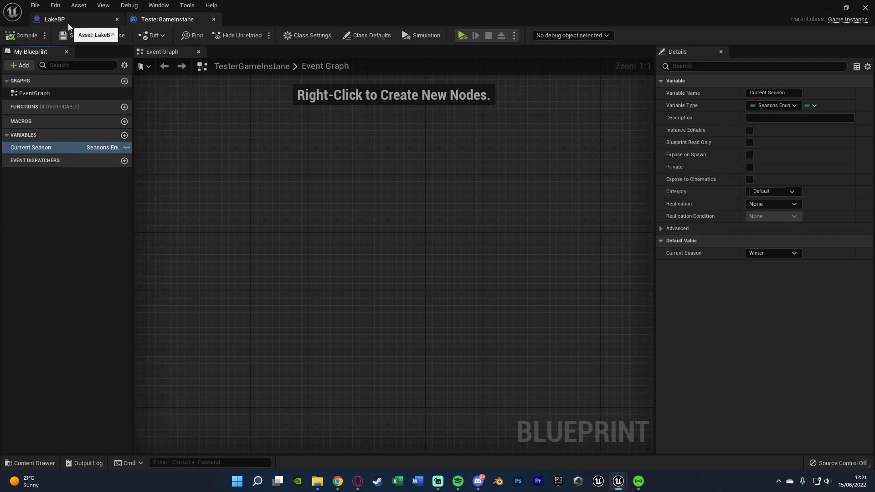
Return to LakeBP and move its season switch and material nodes into the Event Graph beside BeginPlay.
click(54, 19)
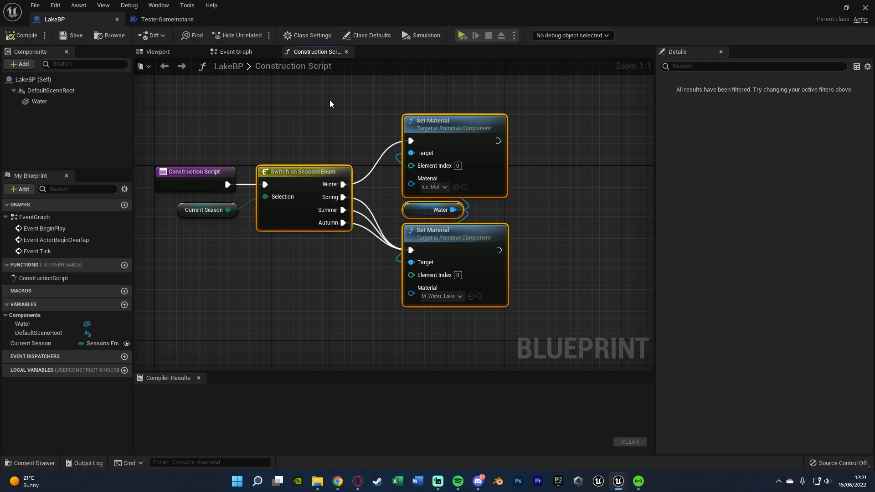
mouse_move(315, 120)
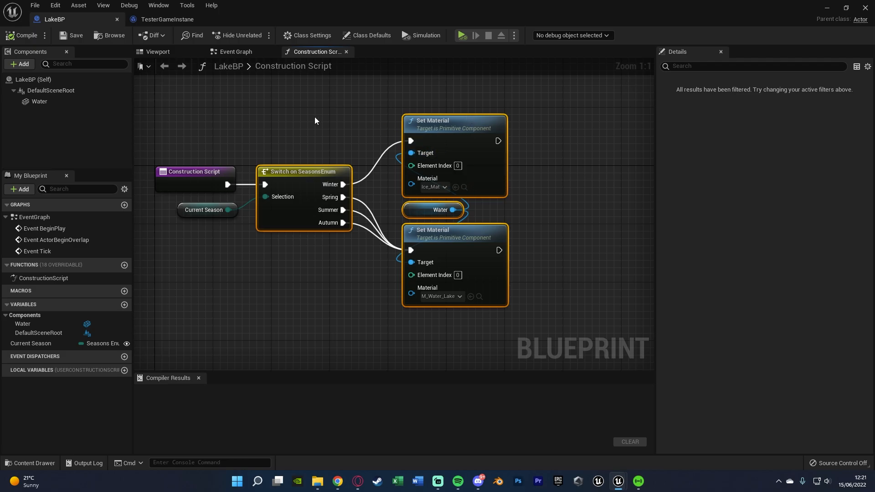
click(236, 51)
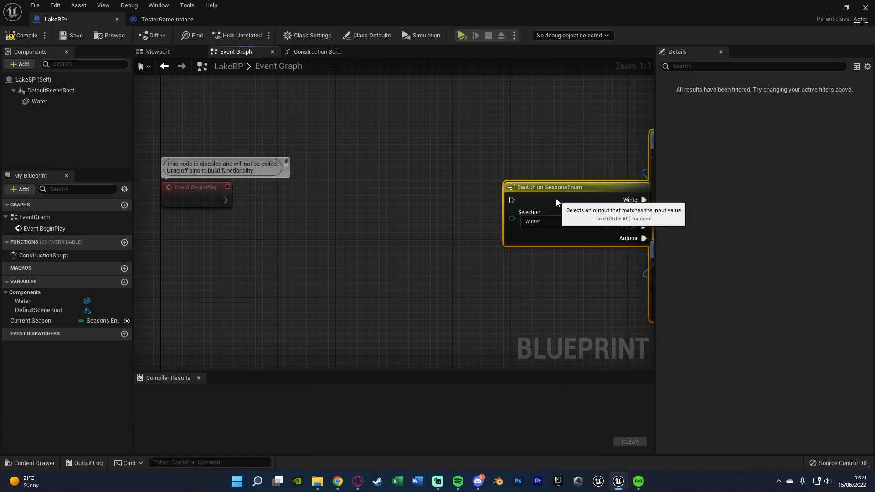
mouse_move(496, 217)
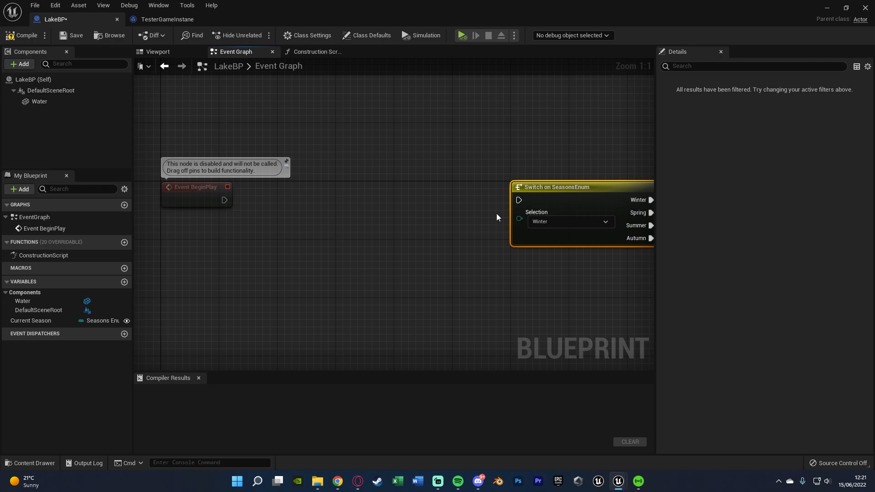
mouse_move(262, 234)
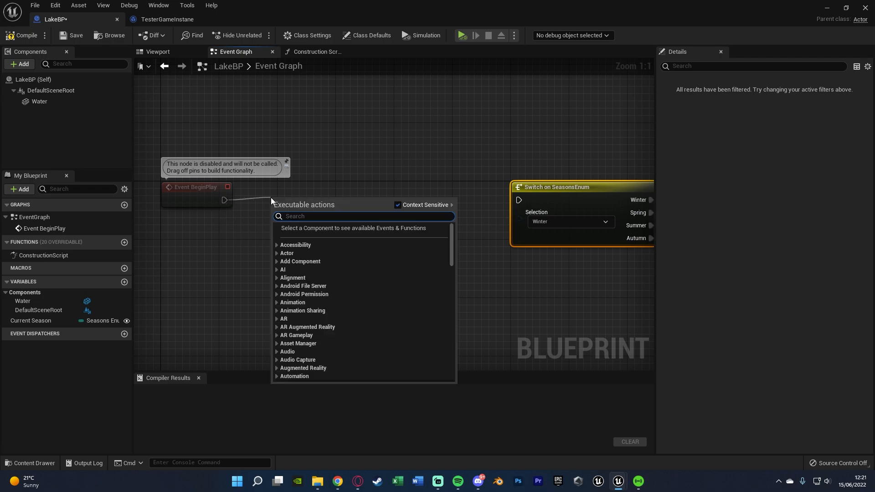
On BeginPlay cast to TesterGameInstance, feed its Current Season into the Switch on SeasonsEnum, and compile.
text(cast to)
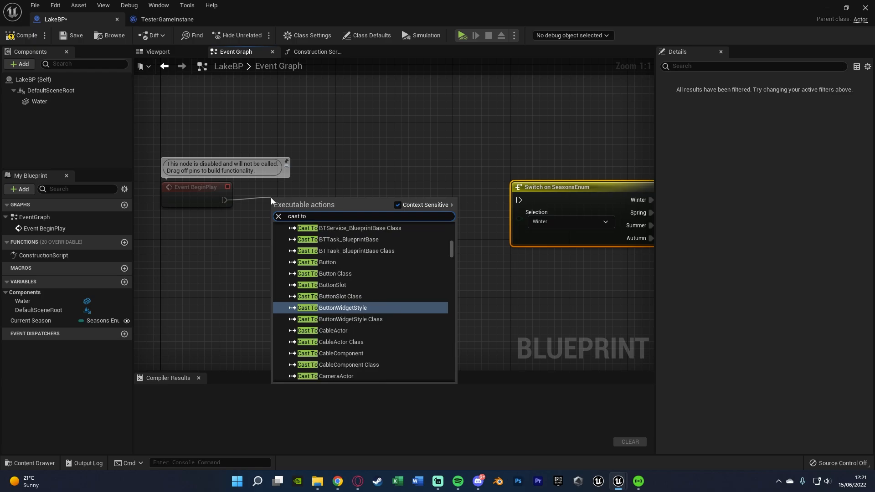
text(tester)
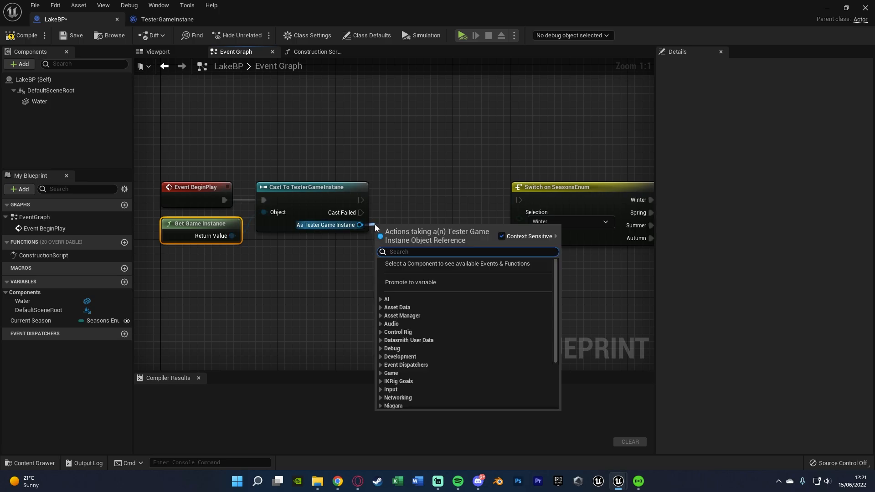
click(410, 282)
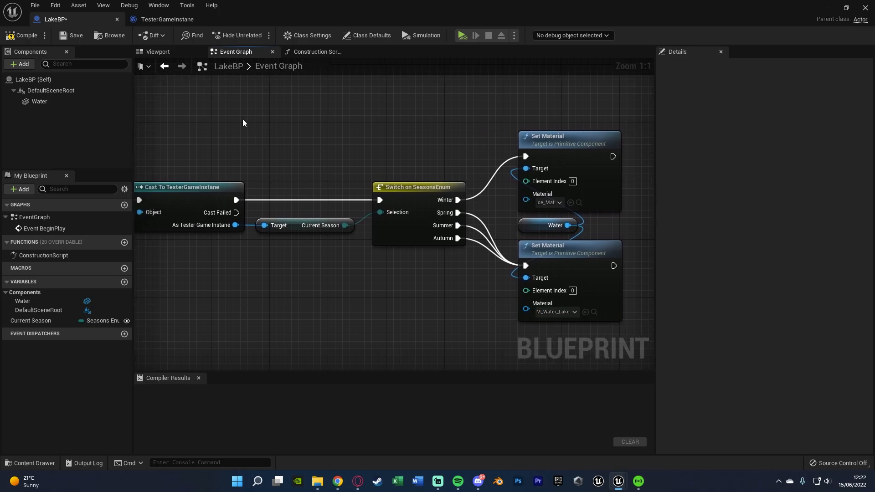
mouse_move(264, 287)
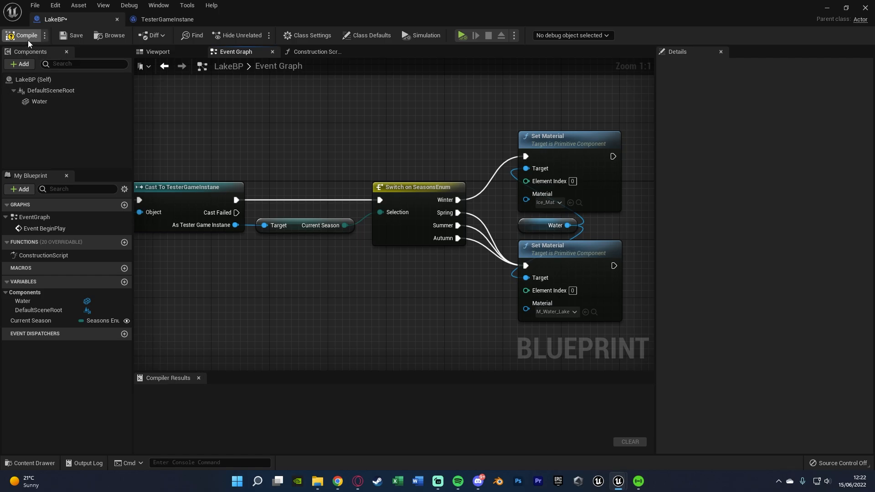
click(25, 36)
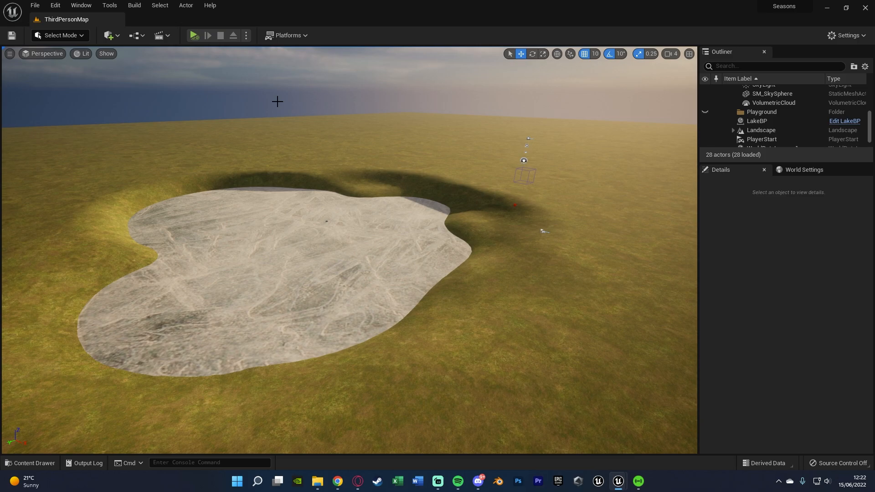
In Project Settings > Maps & Modes set Game Instance Class to TesterGameInstane.
click(54, 6)
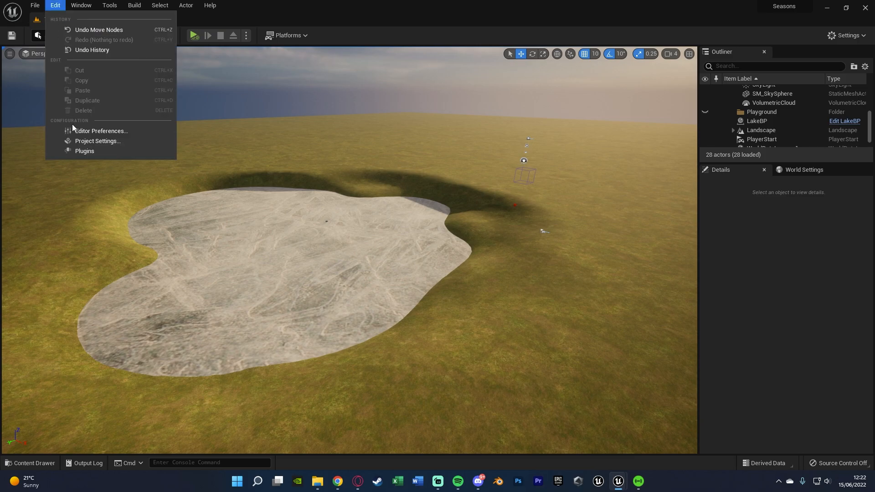
click(97, 142)
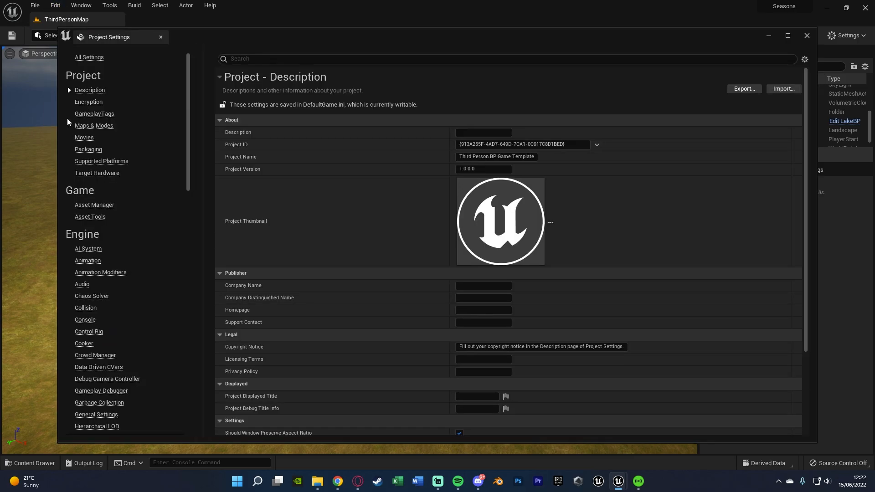
click(94, 126)
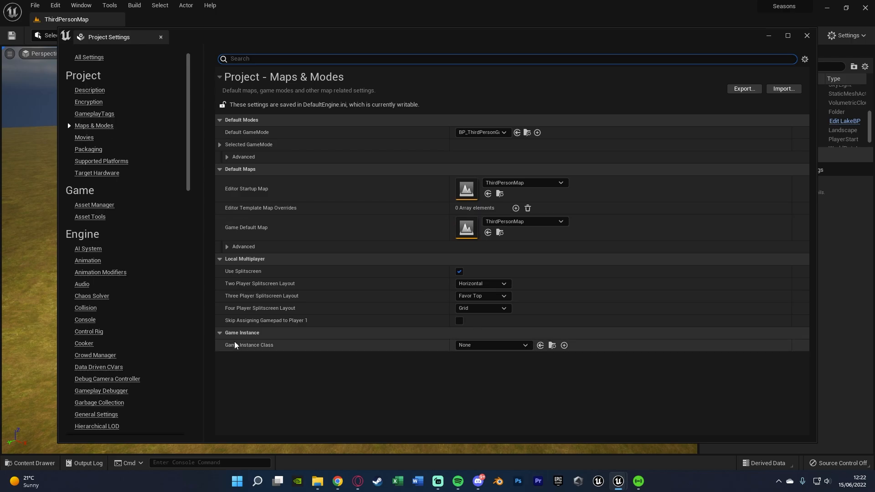
click(491, 344)
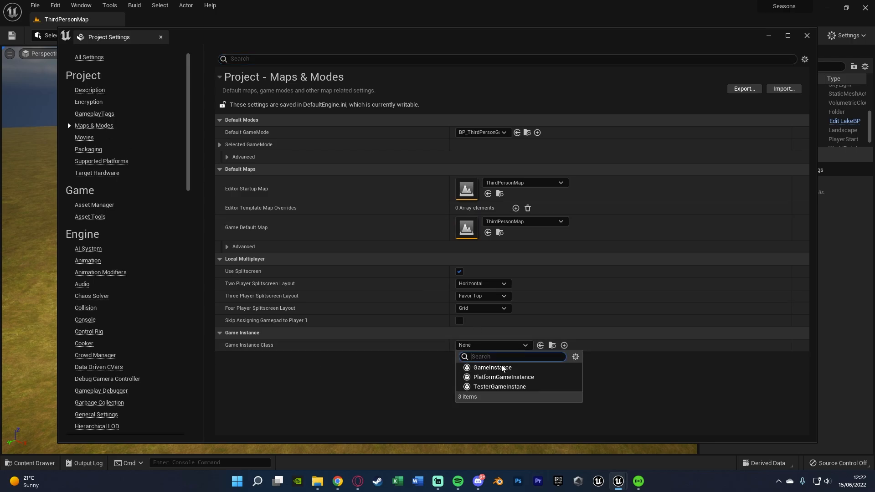
click(499, 386)
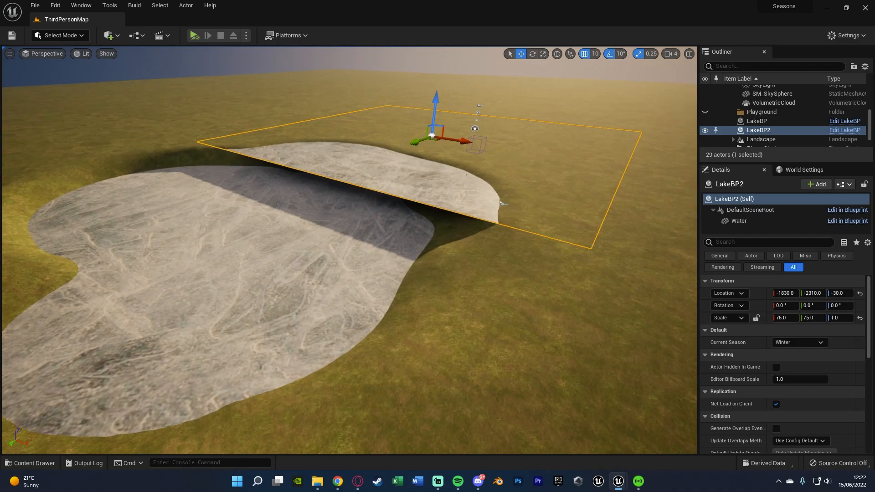
mouse_move(617, 481)
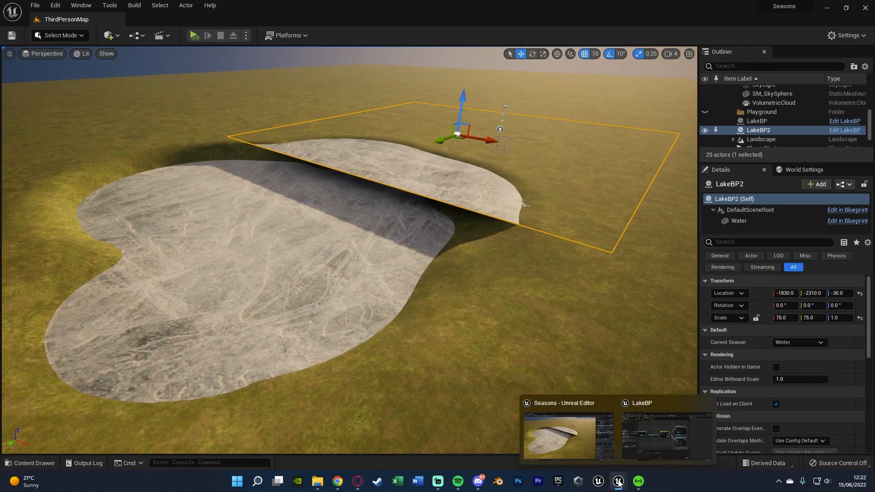
Bring up the TesterGameInstane blueprint and stop the running test play.
click(666, 436)
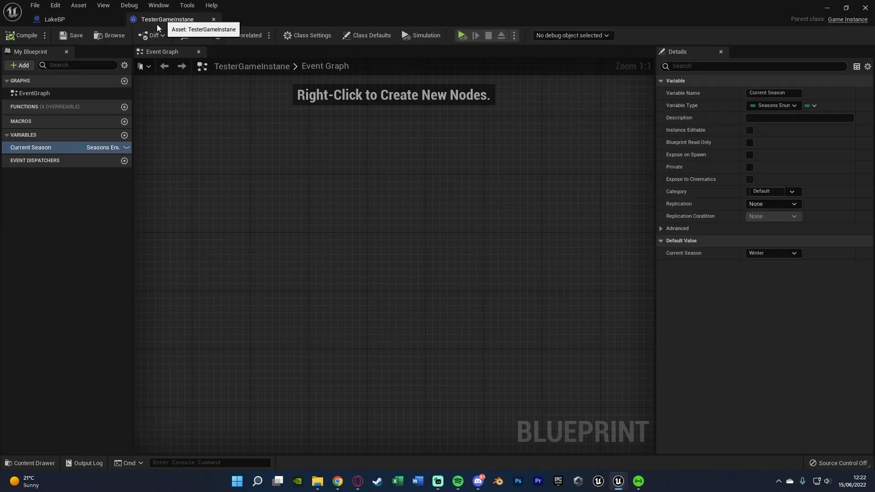
click(772, 252)
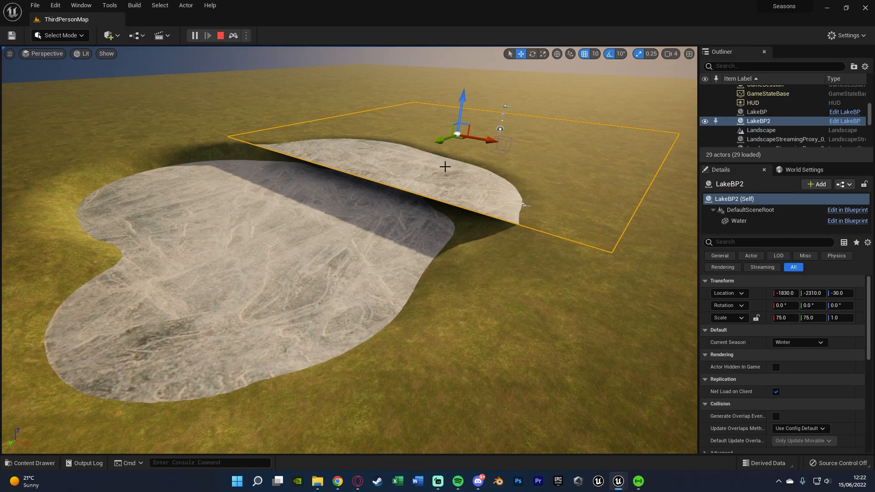
click(193, 35)
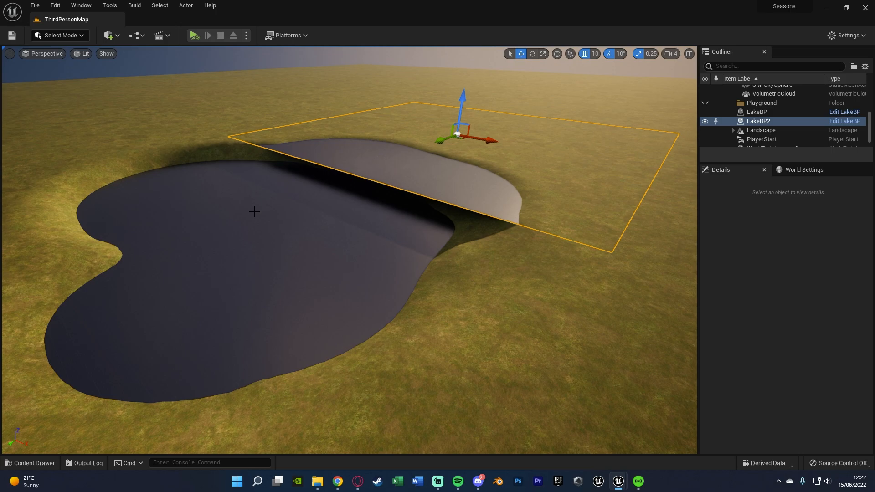
Set LakeBP's Current Season to Summer and test-play the level to see the water lake.
click(799, 342)
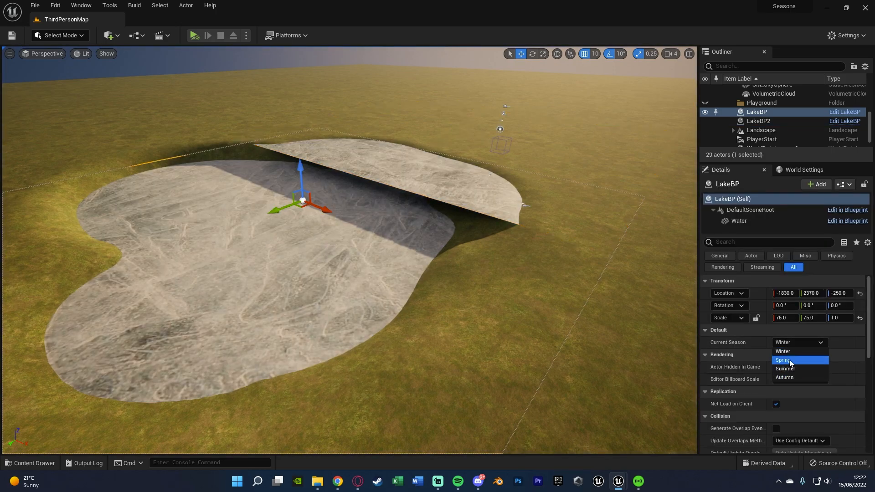
click(784, 368)
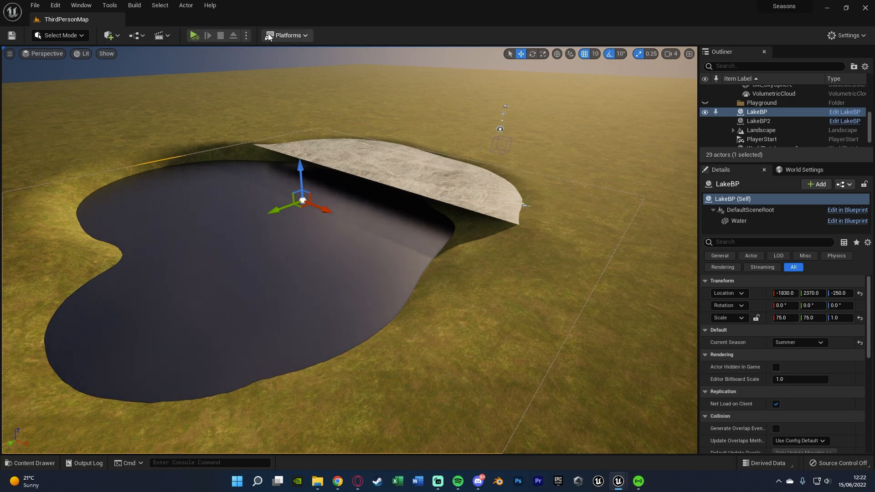
click(193, 36)
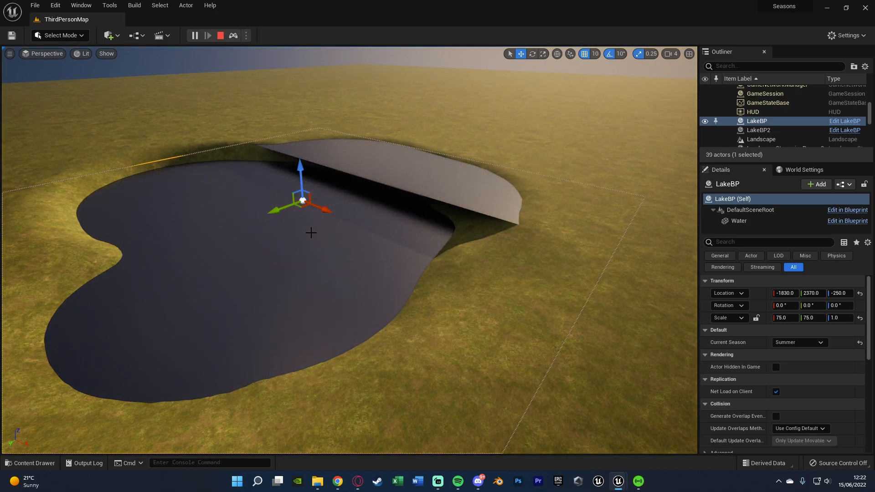
click(219, 36)
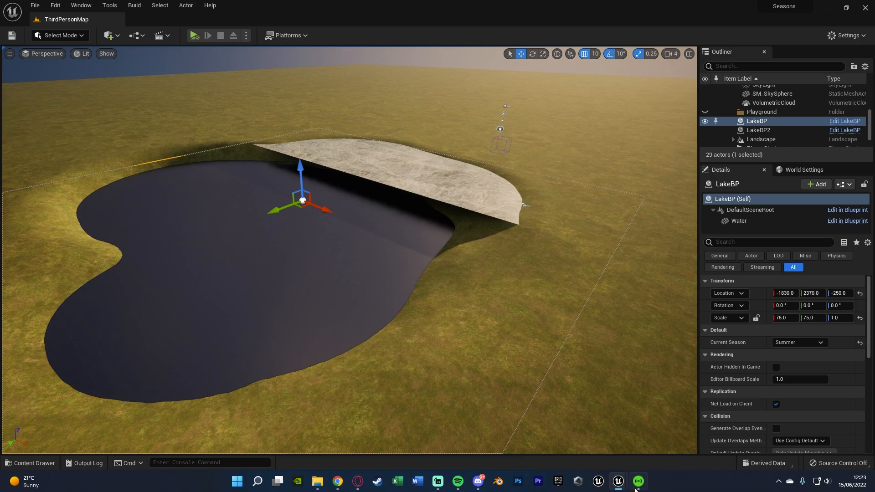
click(844, 121)
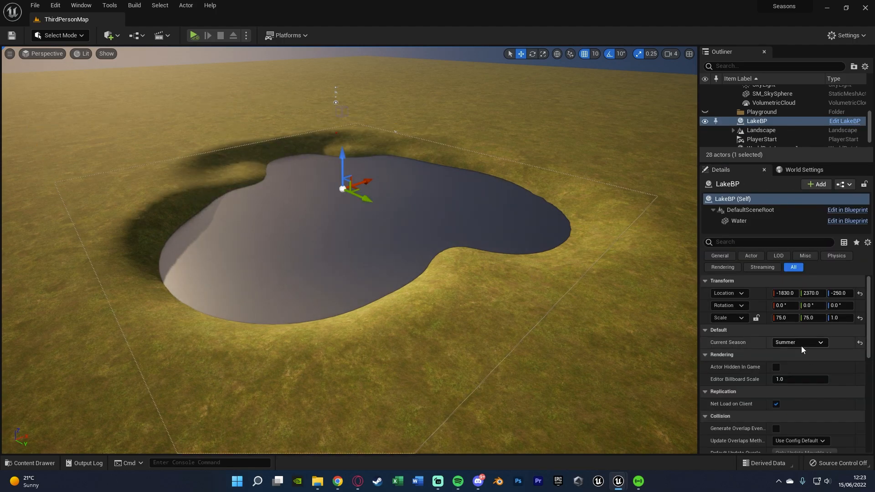
Set LakeBP's Current Season back to Winter and test-play the level to check the ice lake.
click(799, 341)
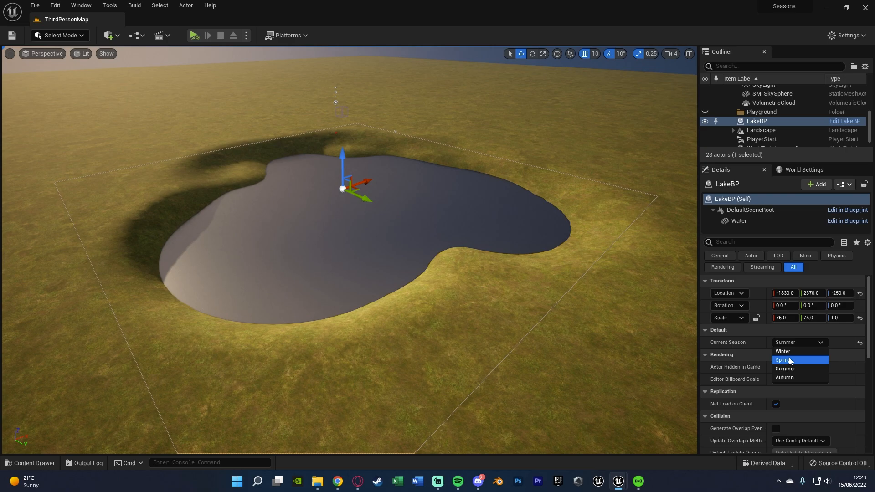
click(782, 350)
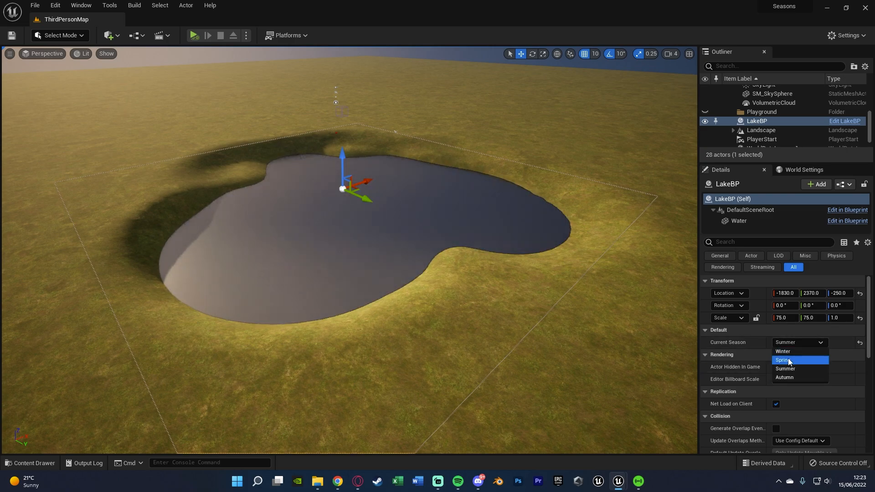
click(783, 351)
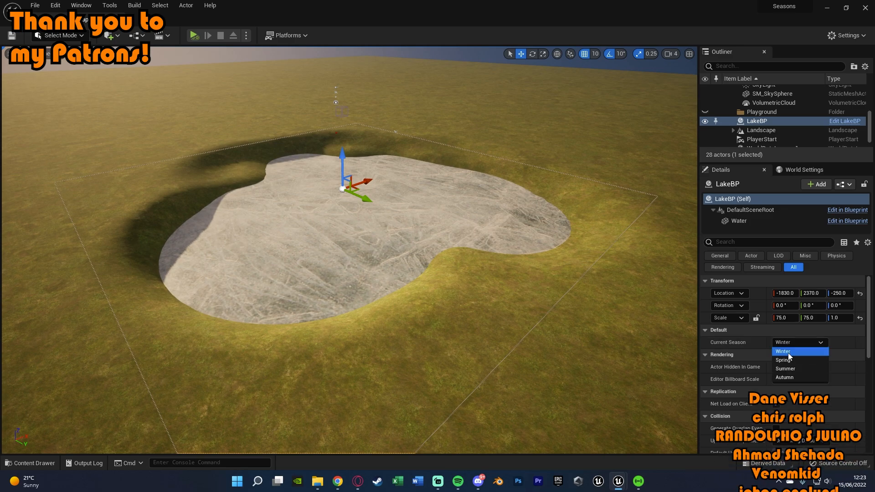
click(785, 351)
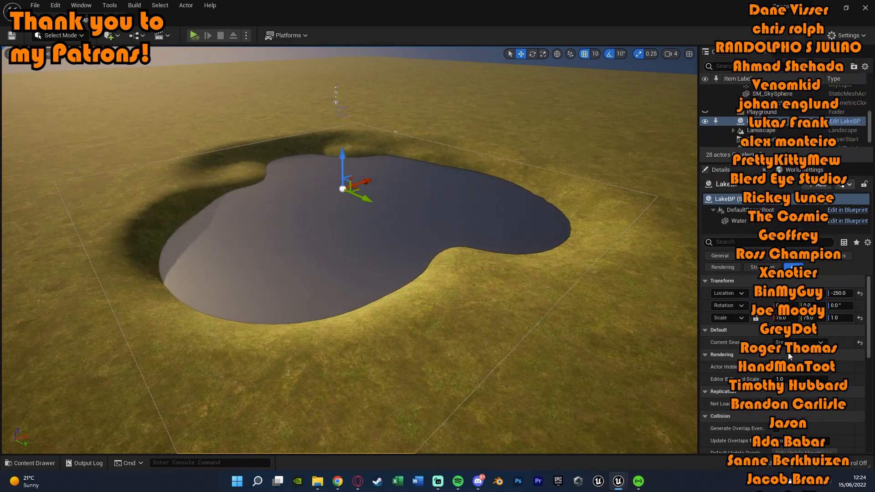
click(800, 342)
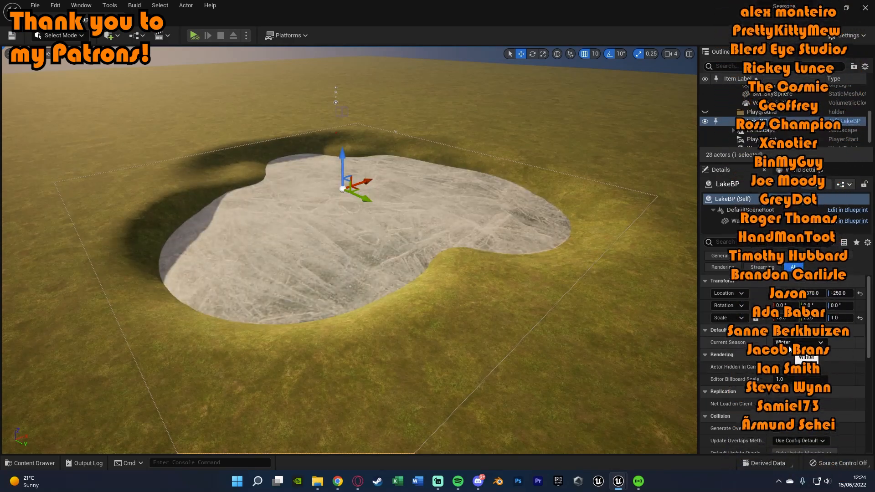
click(192, 36)
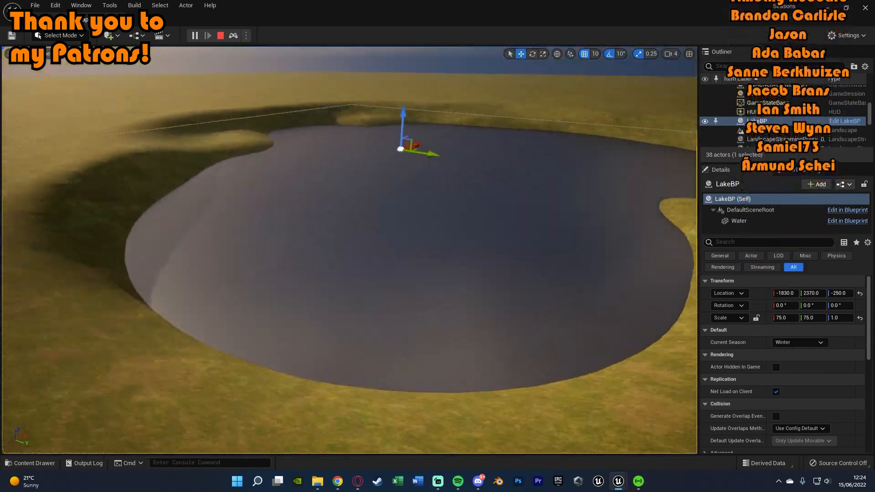
click(220, 36)
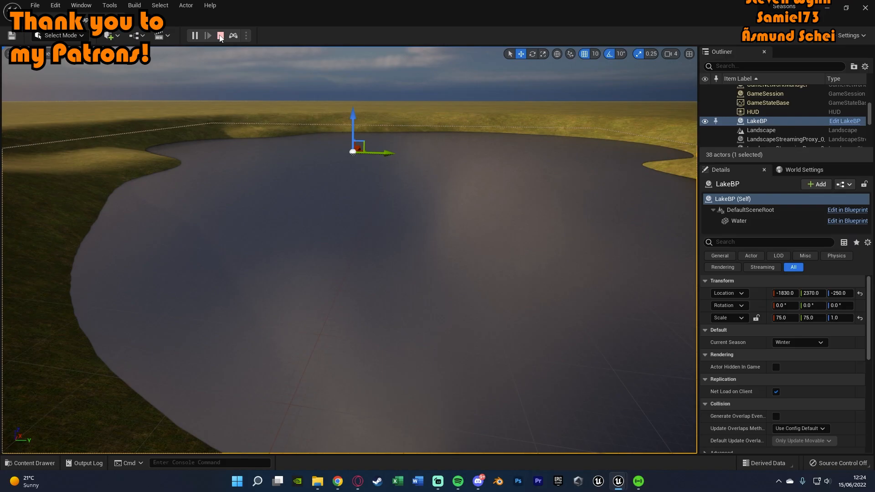